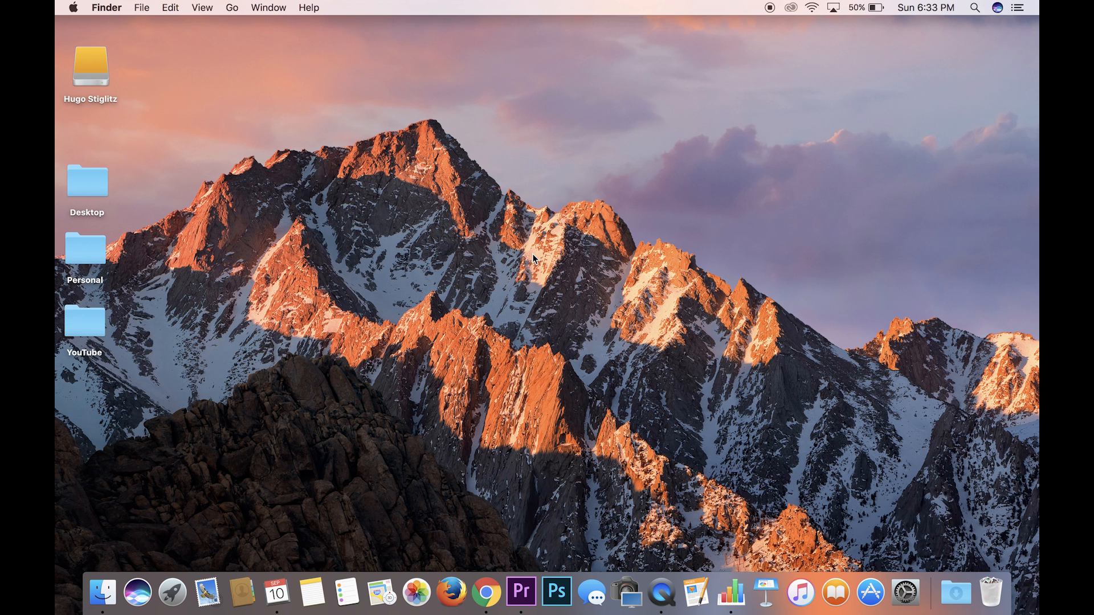
pyautogui.moveTo(760, 558)
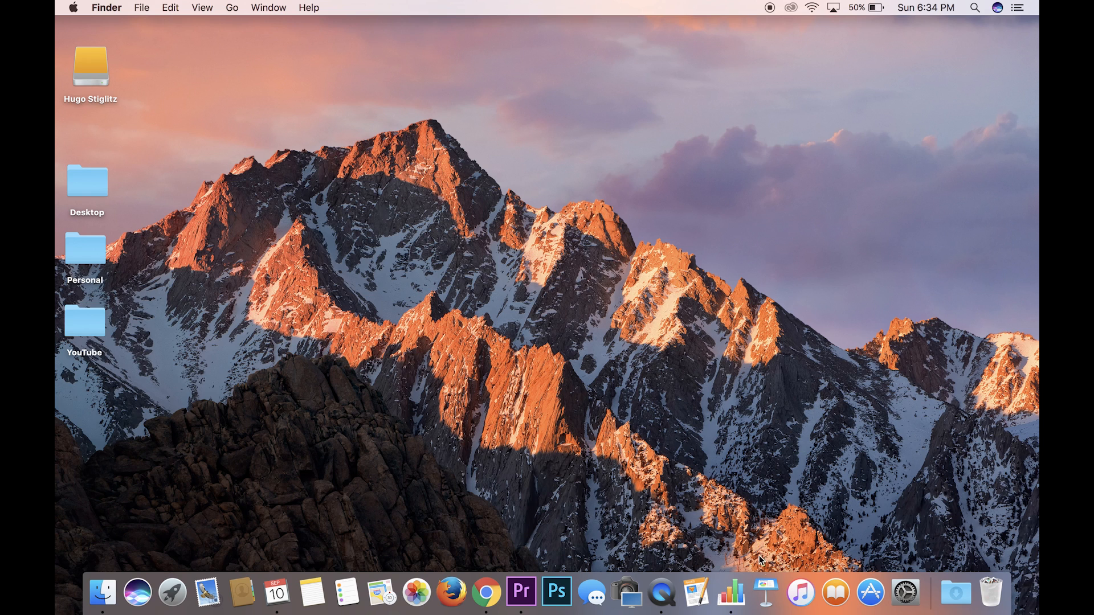
# - Create a new Black-theme presentation with an empty first slide, viewed at 50% zoom
pyautogui.click(766, 593)
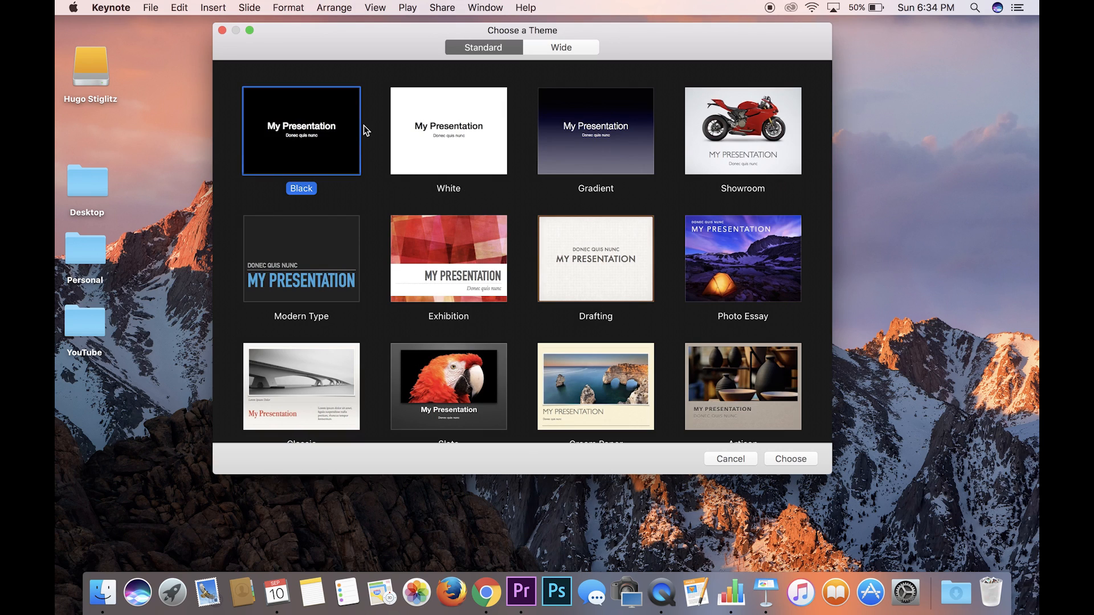
pyautogui.click(790, 458)
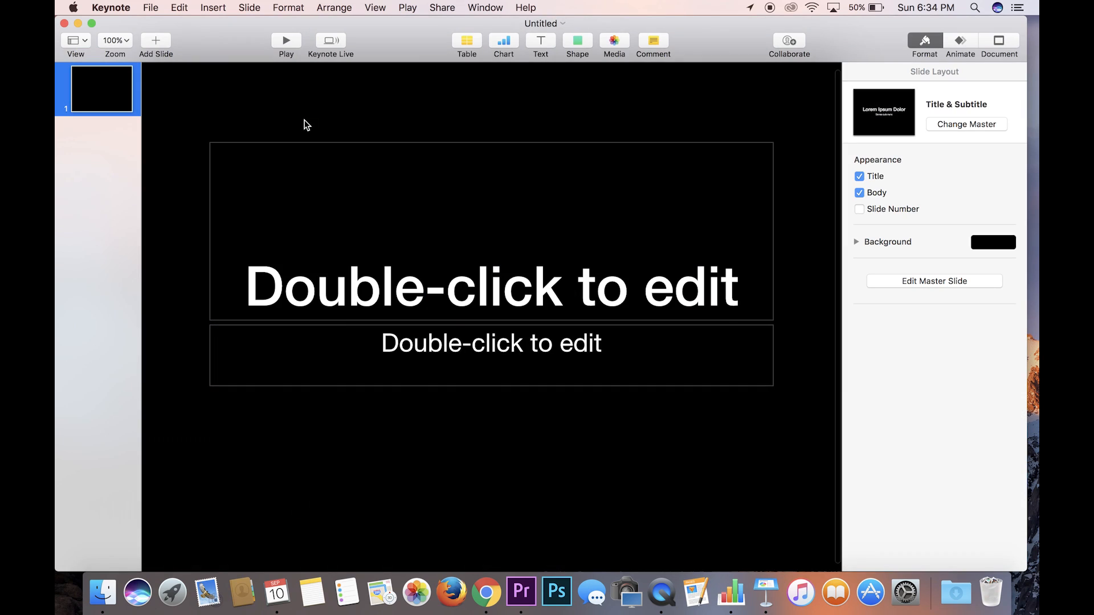
pyautogui.moveTo(584, 263)
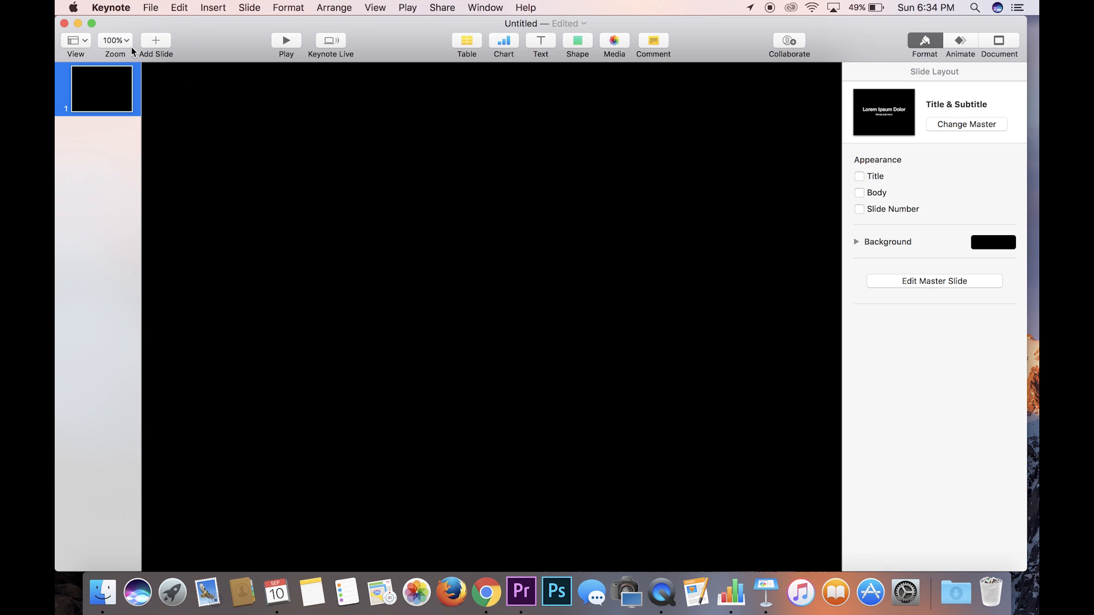
pyautogui.click(115, 40)
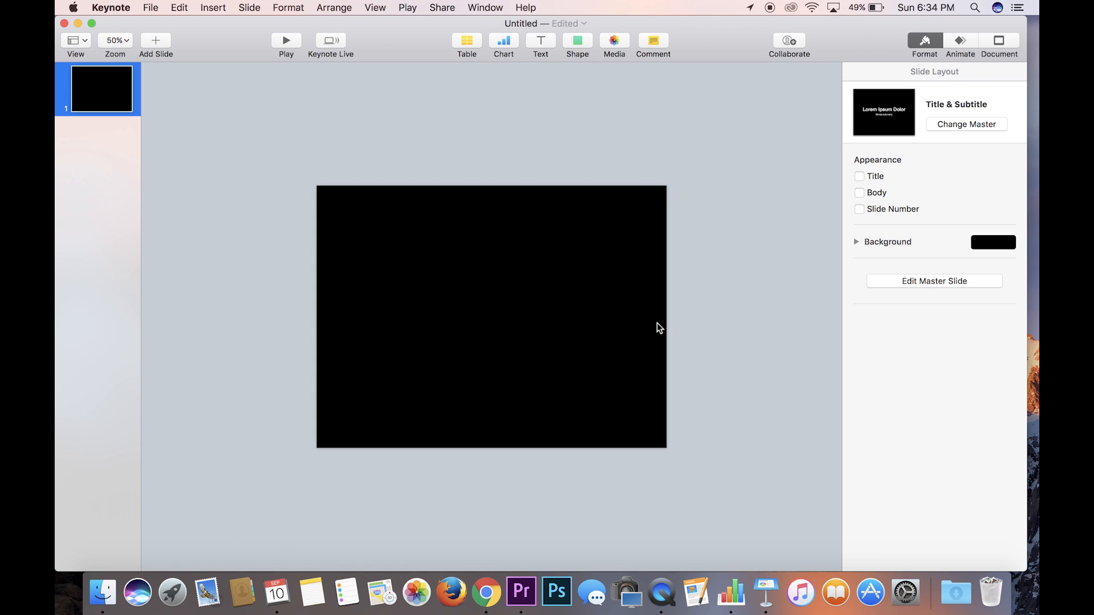
pyautogui.moveTo(552, 138)
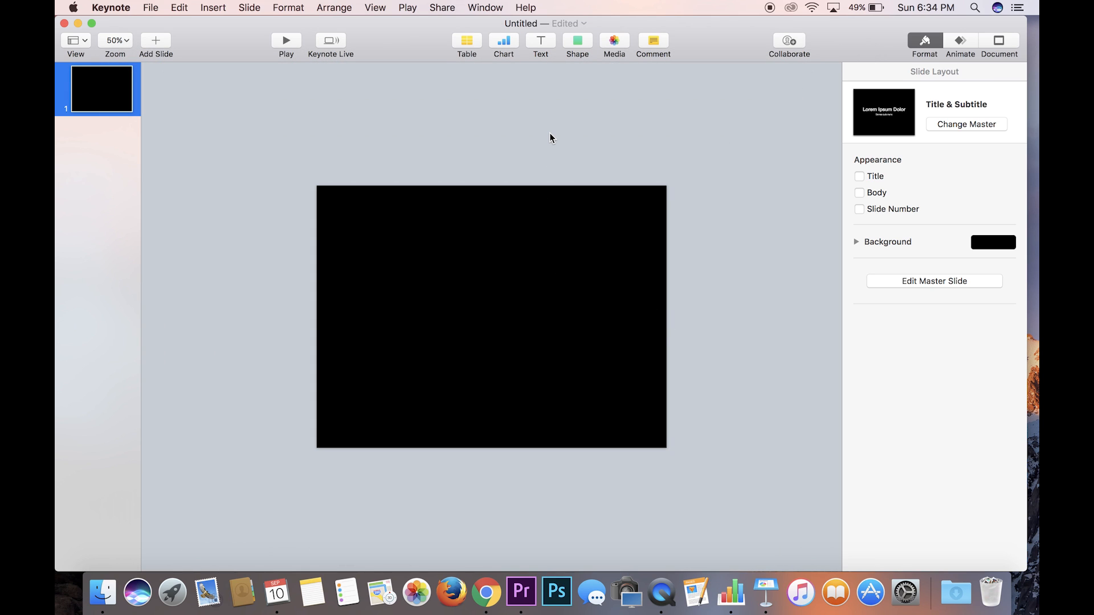
# - Add a text box at font size 100 reading '05:'
pyautogui.click(539, 41)
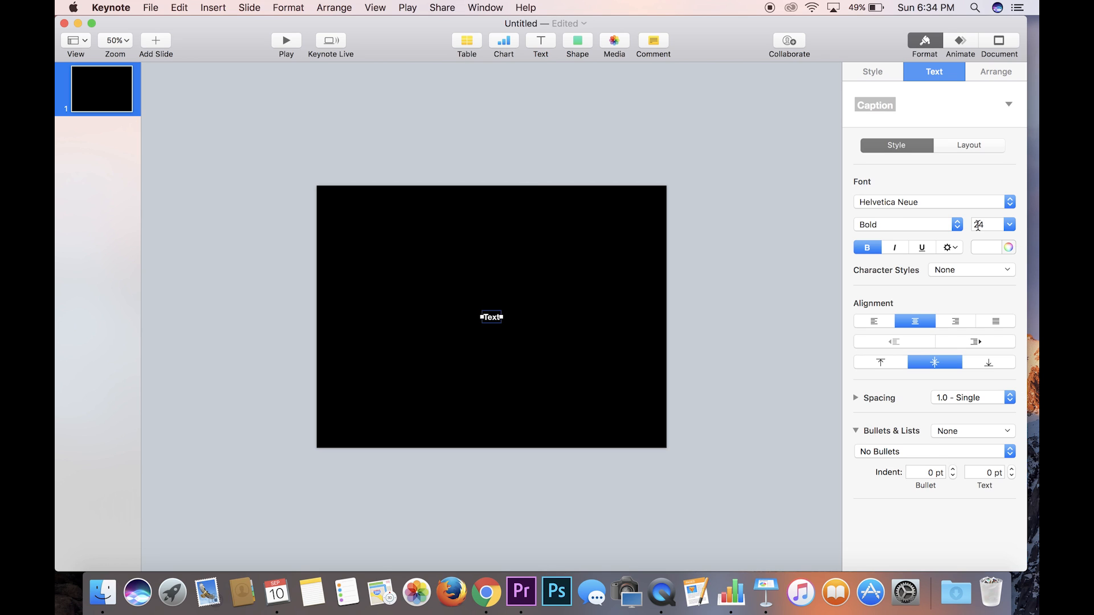
pyautogui.write('100')
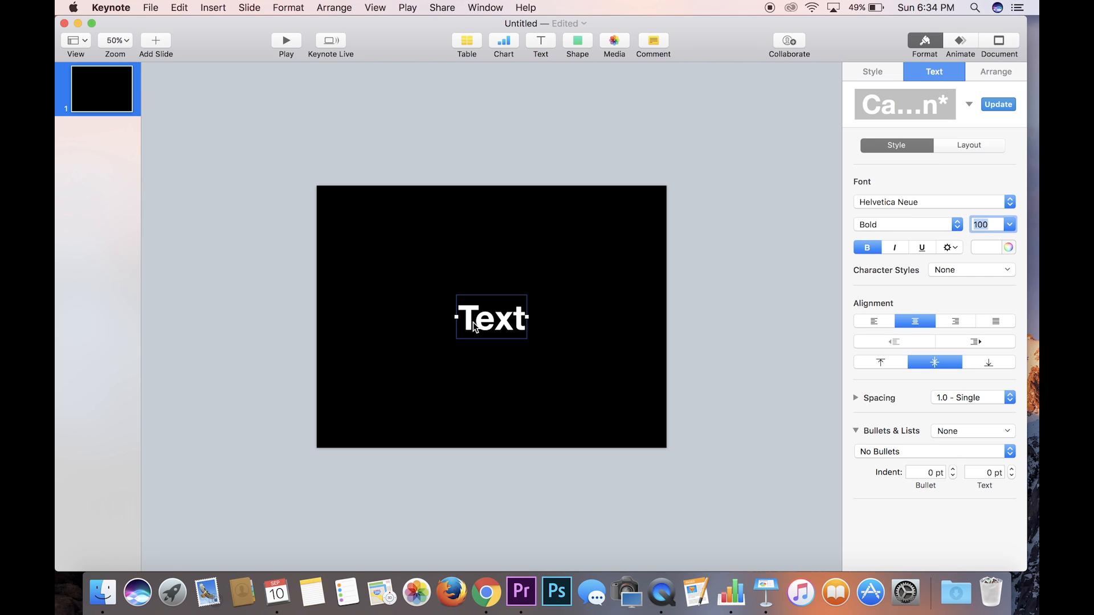
pyautogui.press('delete')
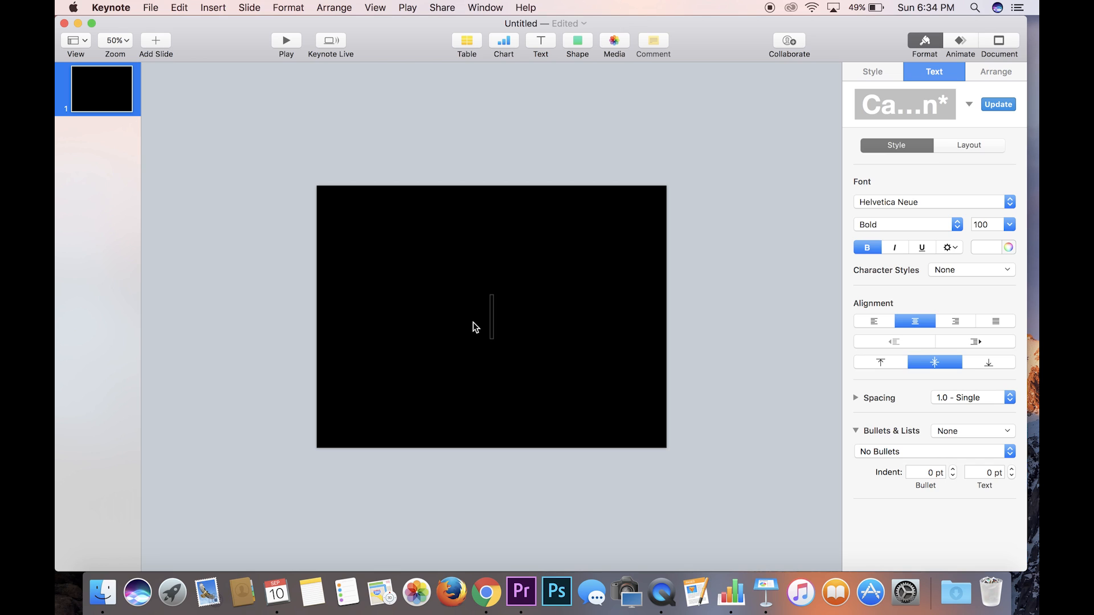
pyautogui.write('05')
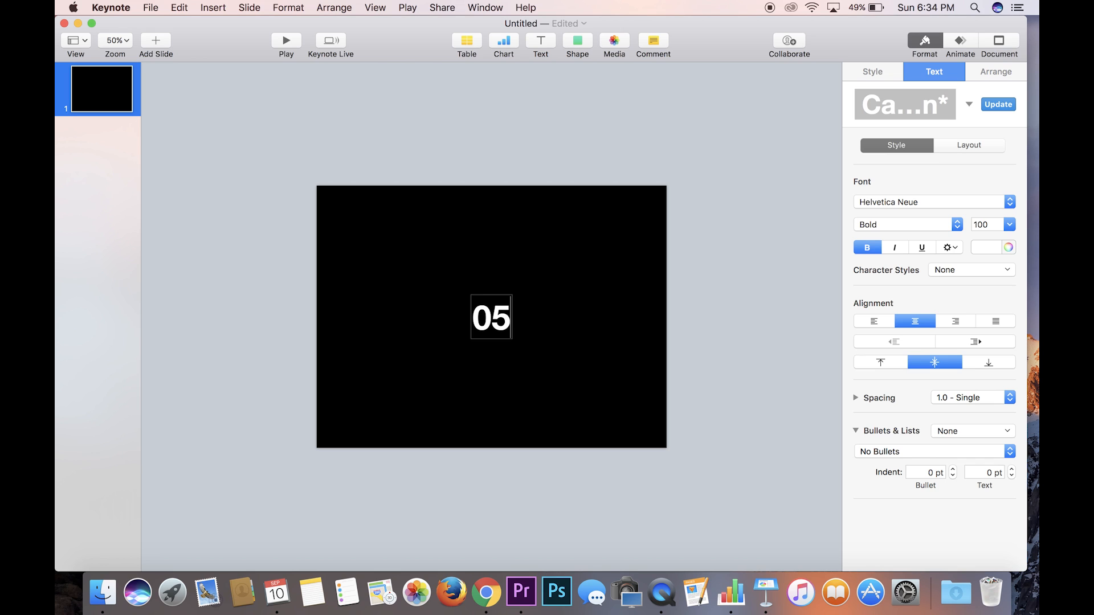
pyautogui.write(':')
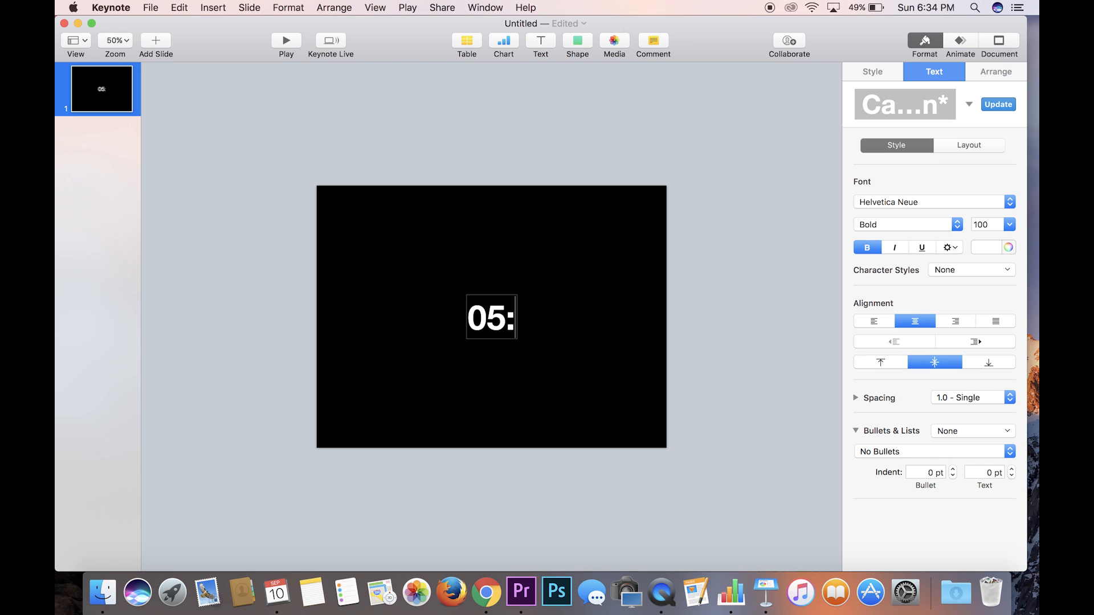
# - Move the '05:' box left of centre and make a copy beside it reading '59'
pyautogui.click(872, 71)
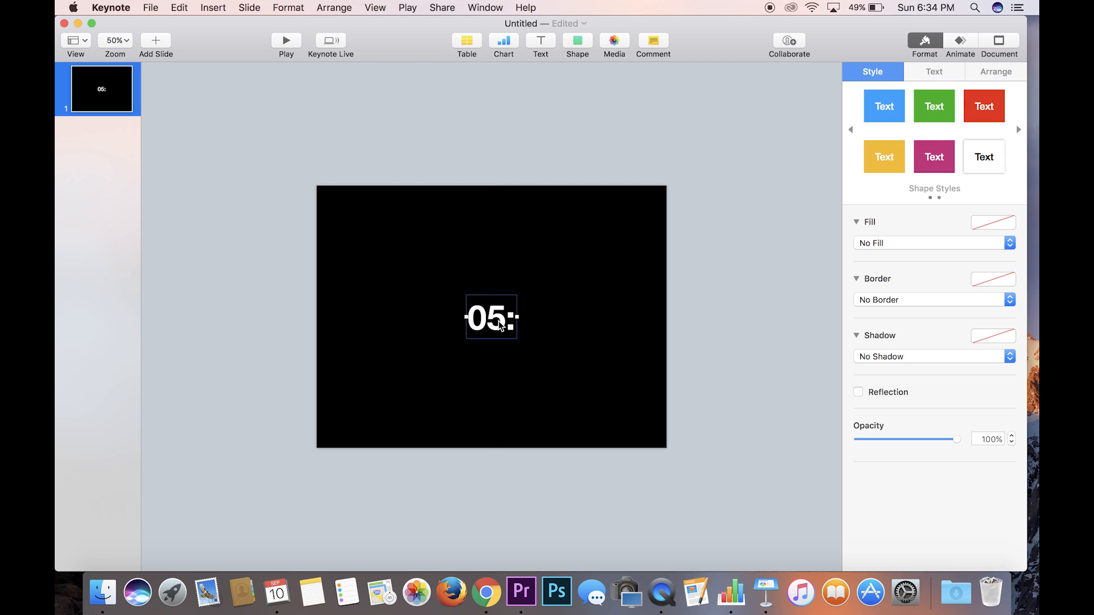
pyautogui.moveTo(490, 318); pyautogui.dragTo(466, 318)
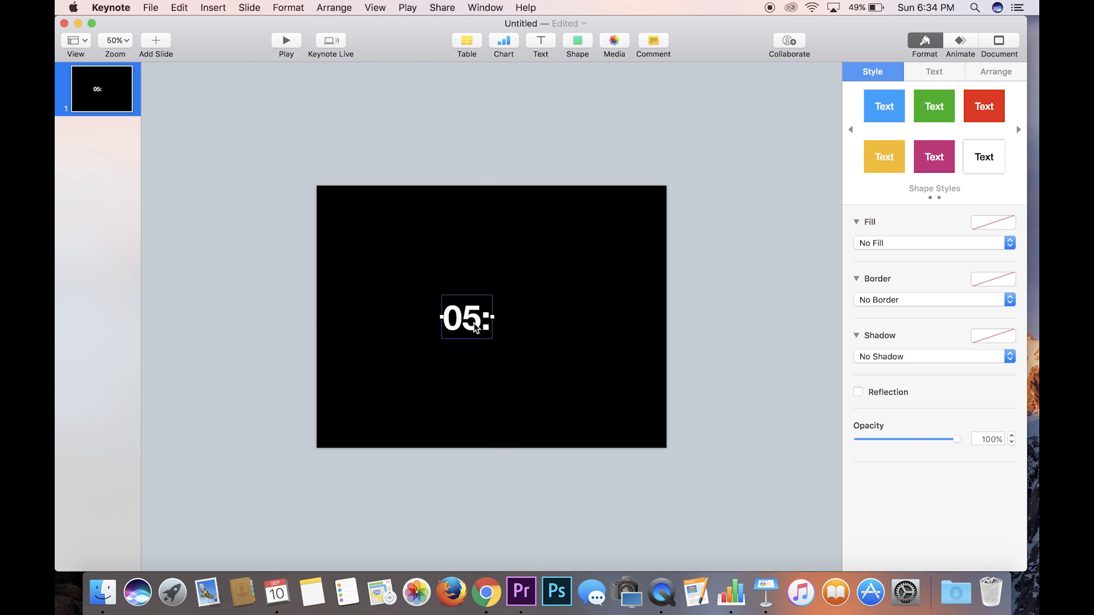
pyautogui.click(933, 71)
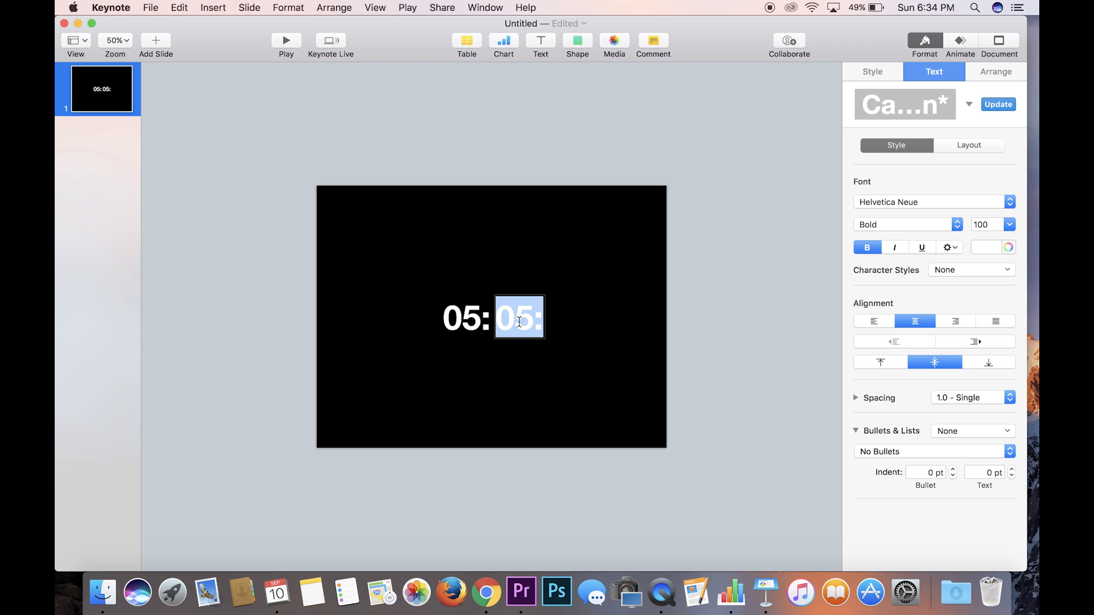
pyautogui.write('59')
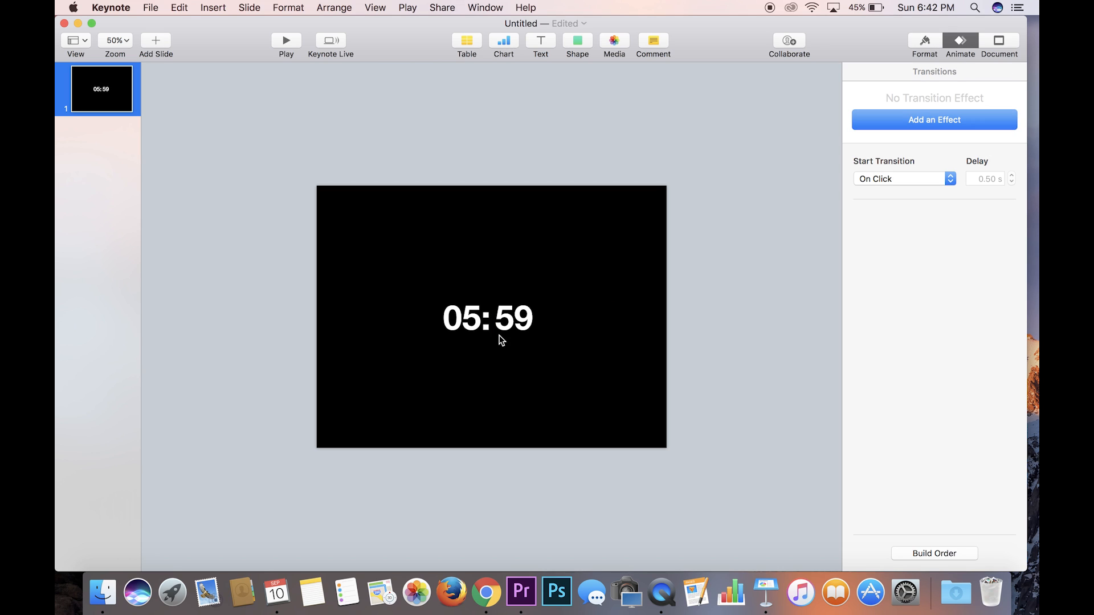
pyautogui.moveTo(548, 316)
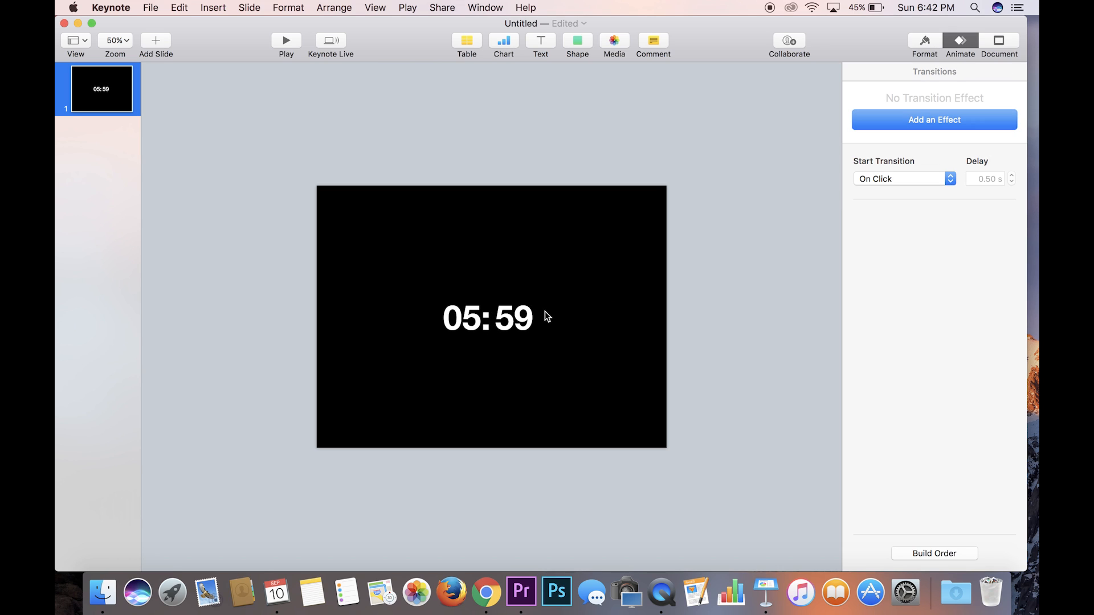
pyautogui.moveTo(546, 296)
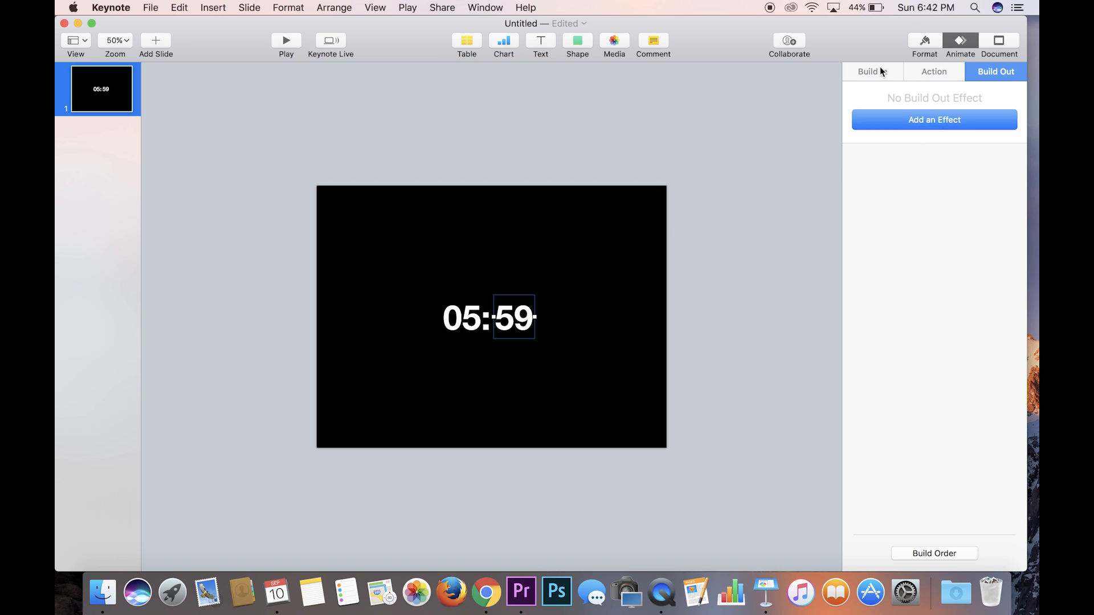
# - Apply a Cube build-out effect to the '59' seconds box
pyautogui.click(872, 70)
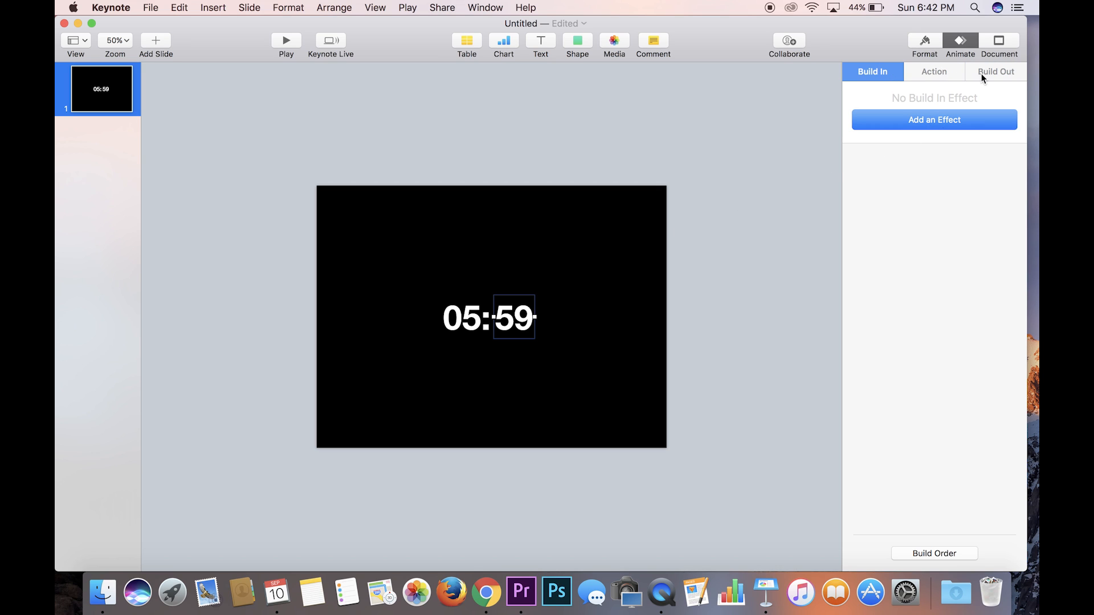
pyautogui.click(996, 71)
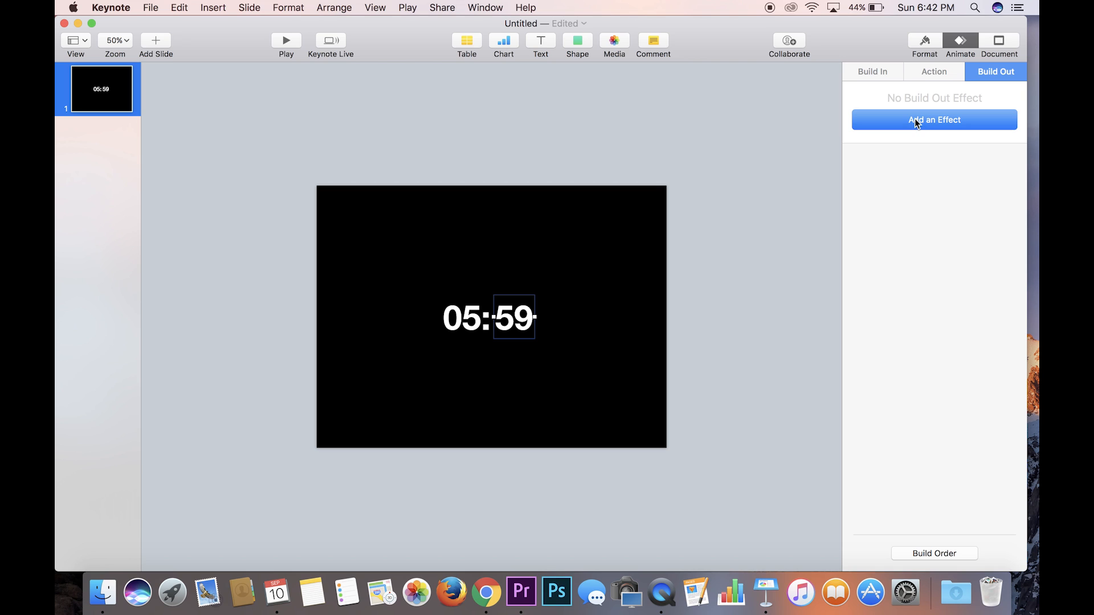
pyautogui.click(933, 120)
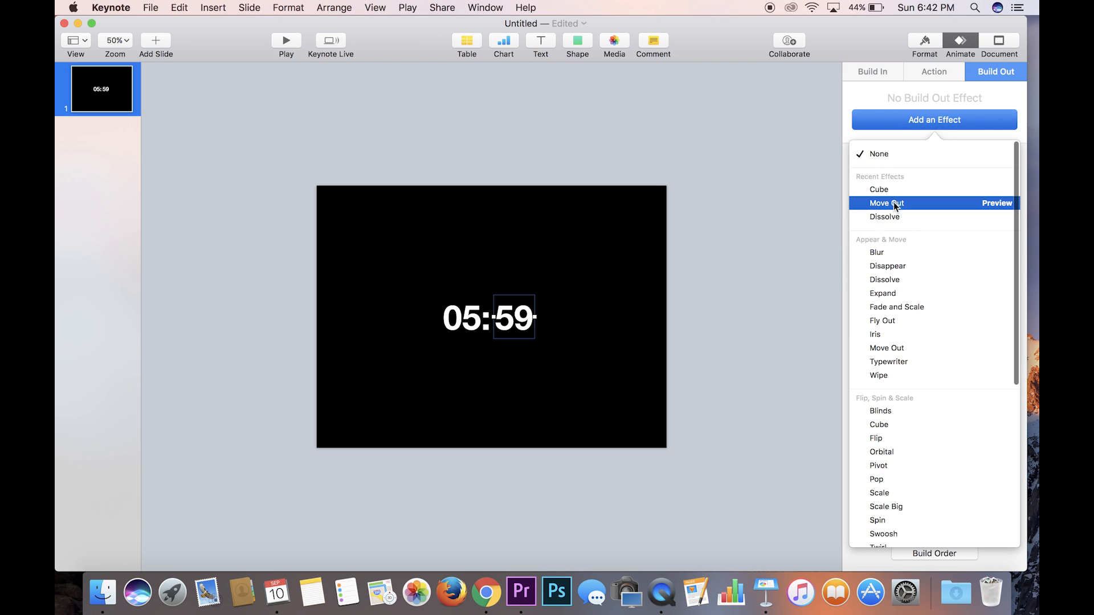
pyautogui.click(879, 189)
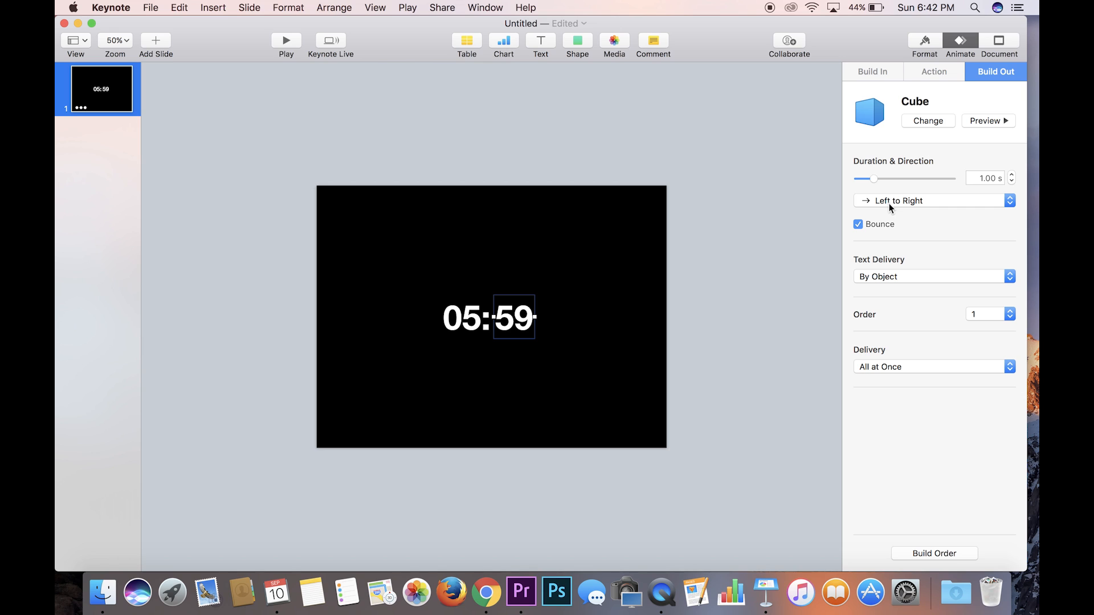
pyautogui.moveTo(932, 204)
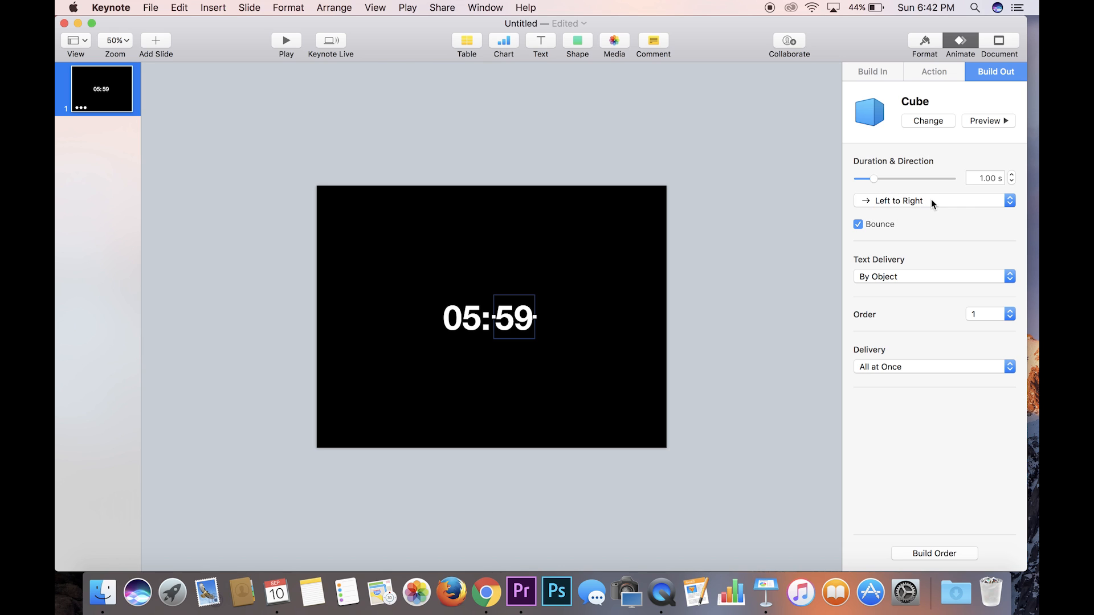
# - Set the cube to rotate top to bottom with bounce off and adjust its duration
pyautogui.click(933, 201)
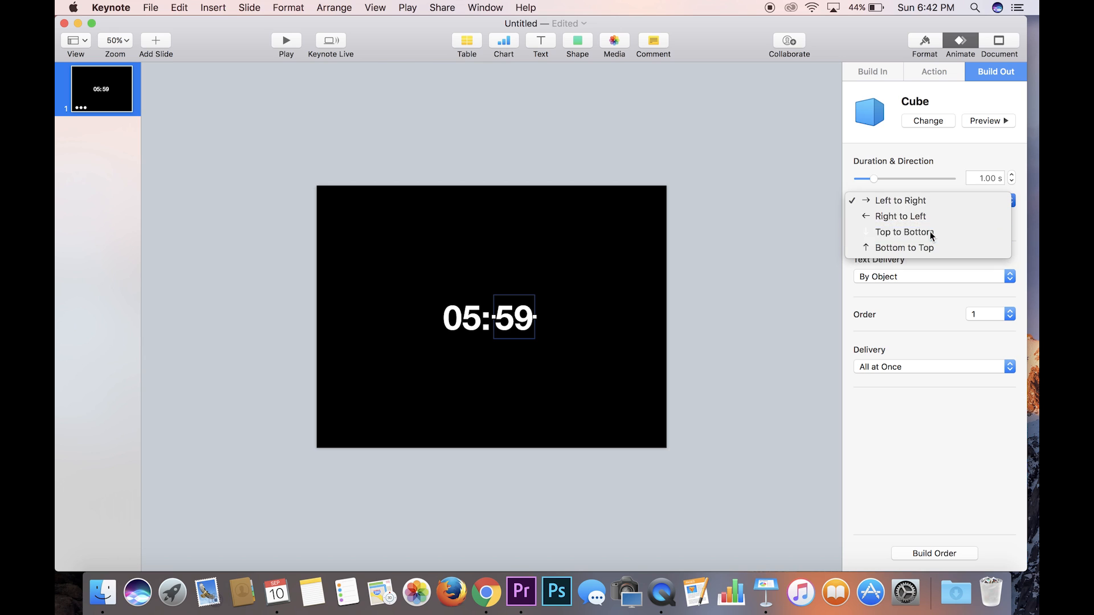
pyautogui.click(904, 231)
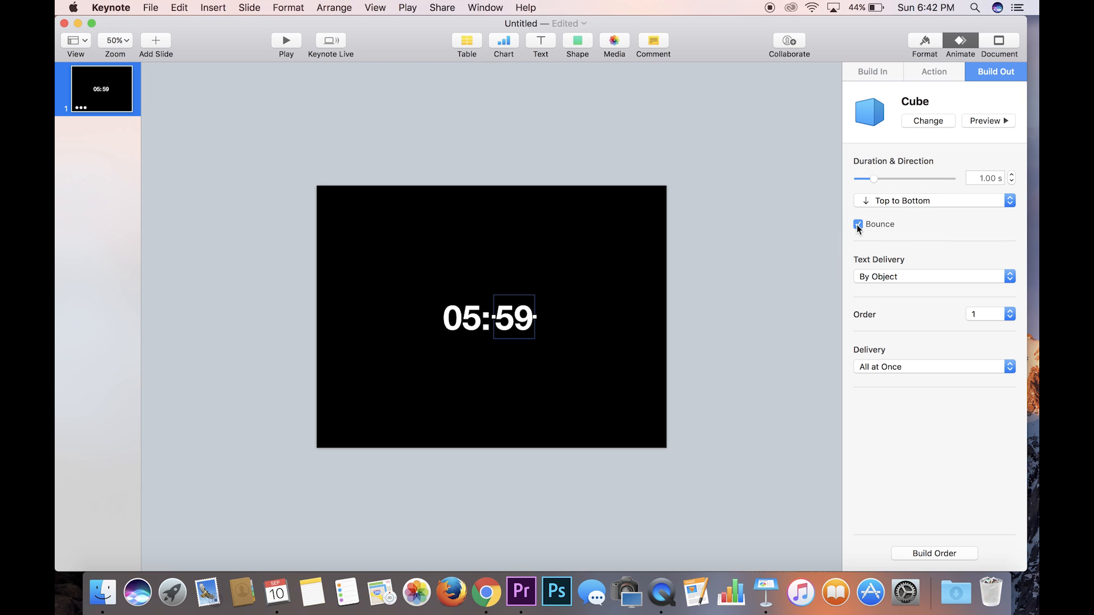
pyautogui.click(857, 224)
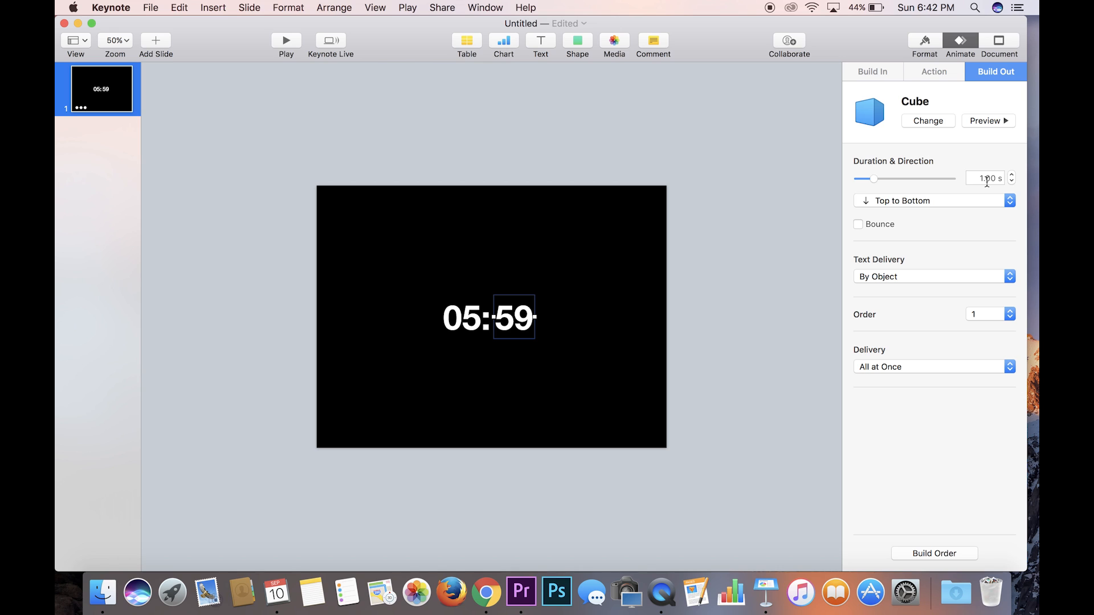
pyautogui.click(983, 178)
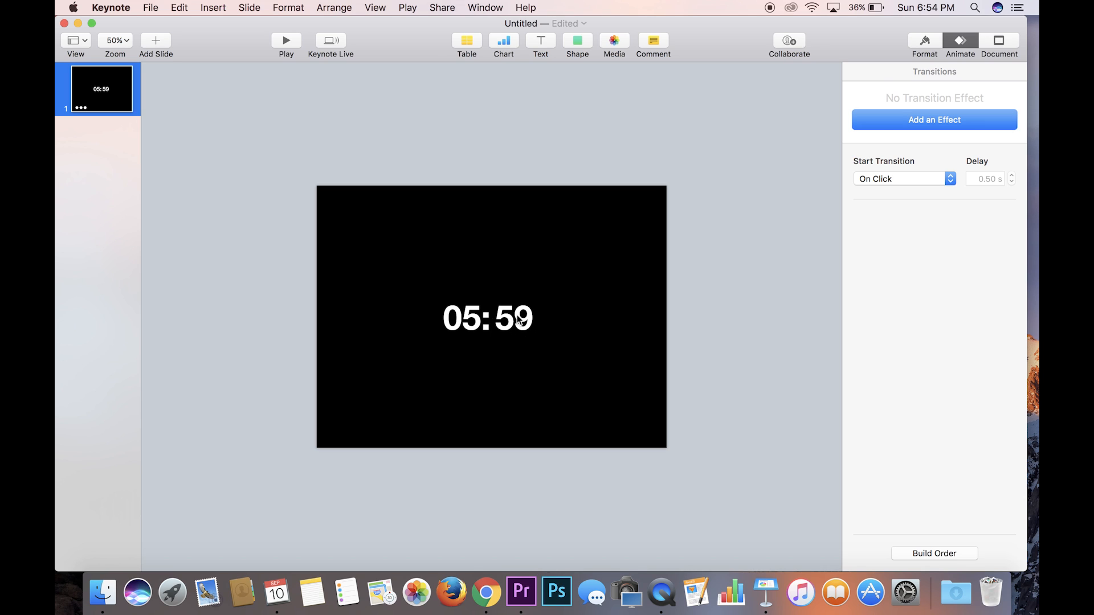
# - Copy the seconds box as '58' just above and give it a Cube build-in
pyautogui.click(513, 317)
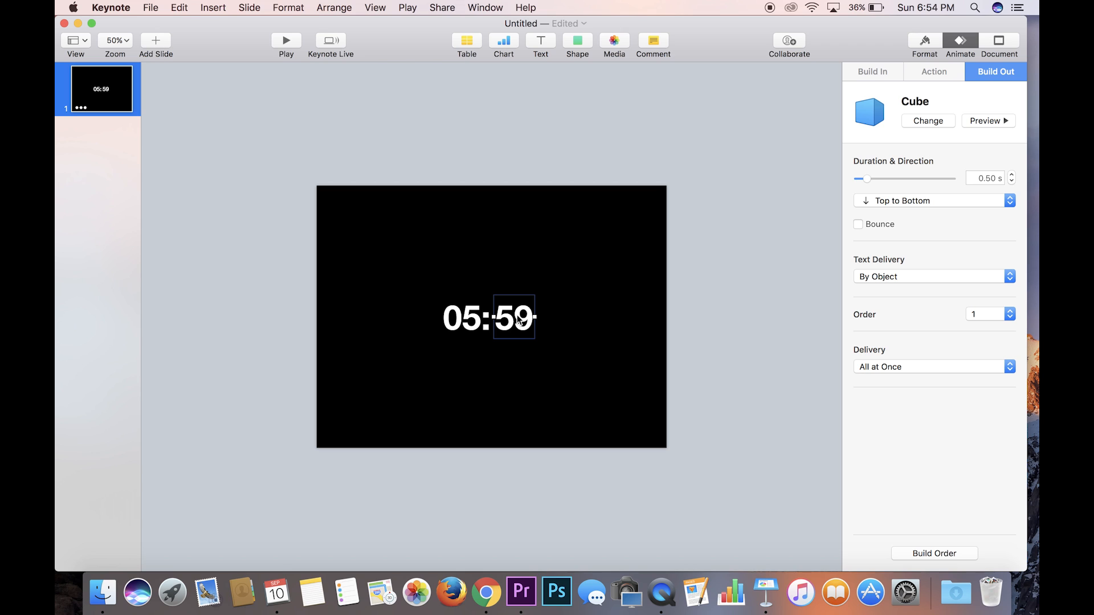
pyautogui.moveTo(513, 318); pyautogui.dragTo(513, 286)
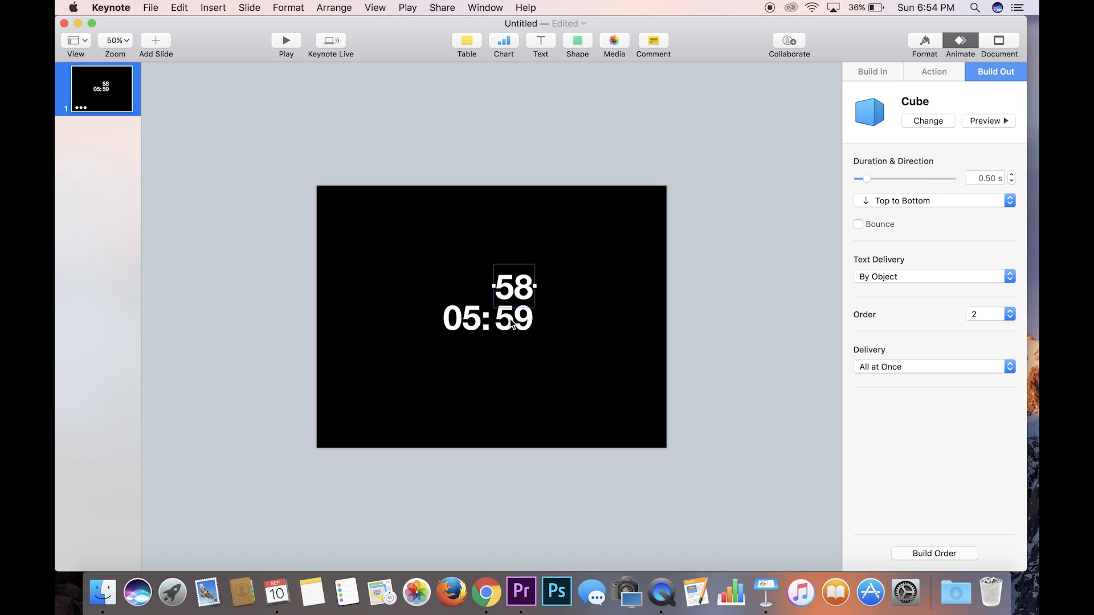
pyautogui.moveTo(878, 81)
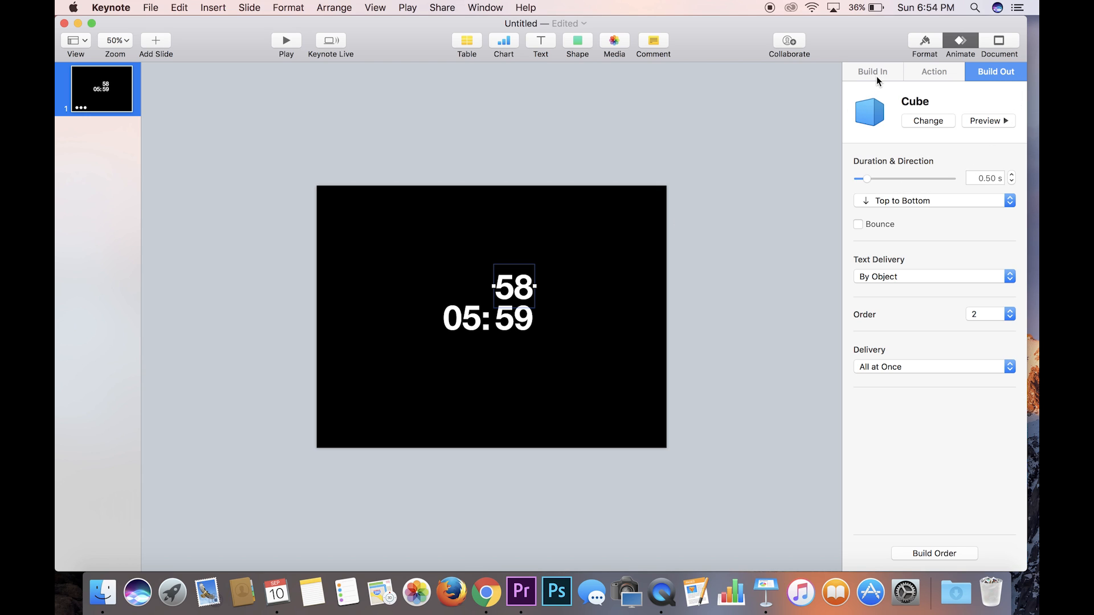
pyautogui.click(872, 71)
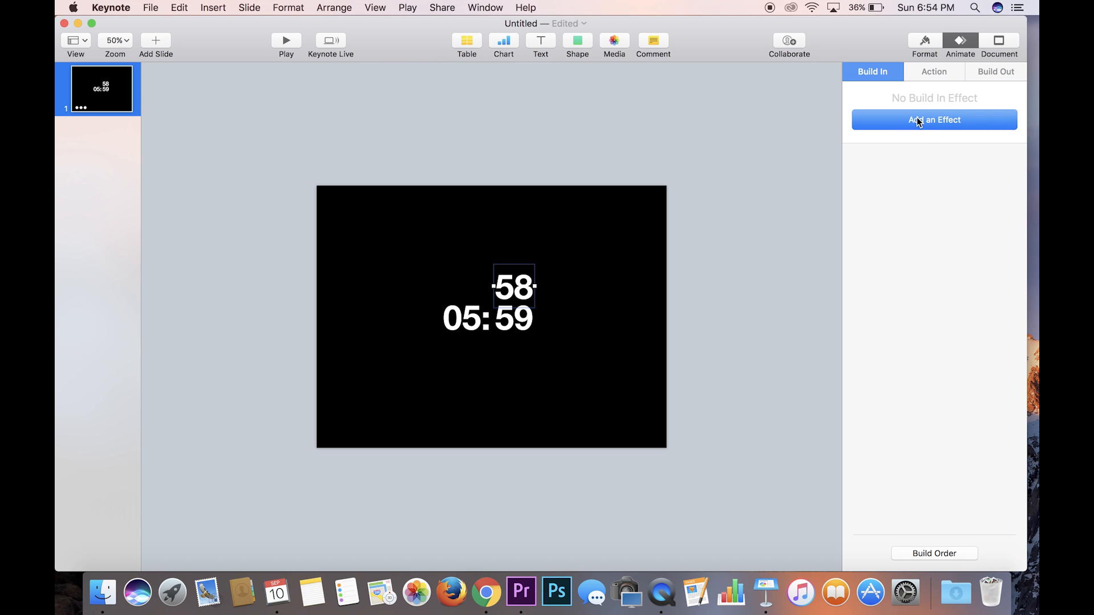
pyautogui.click(934, 120)
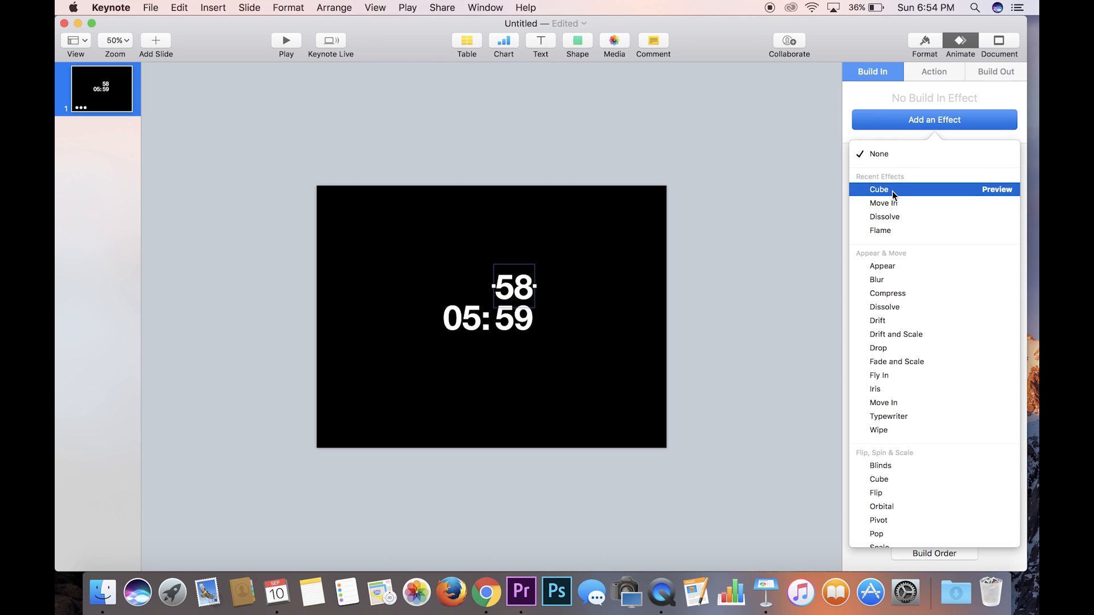
pyautogui.click(878, 189)
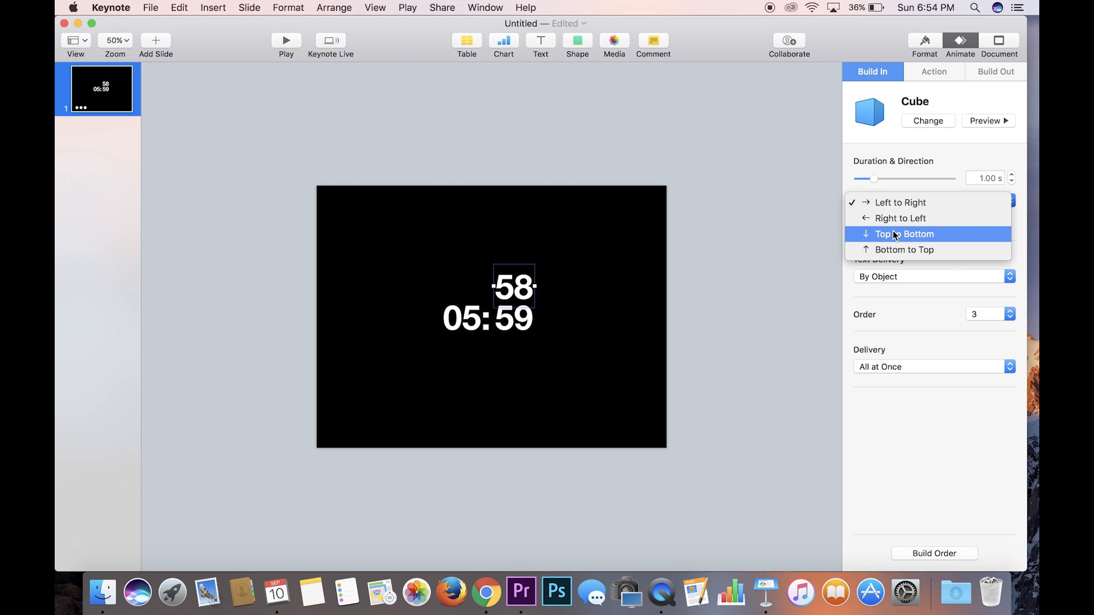
# - Set the '58' cube entry to top to bottom with a 0.5 s duration
pyautogui.click(904, 234)
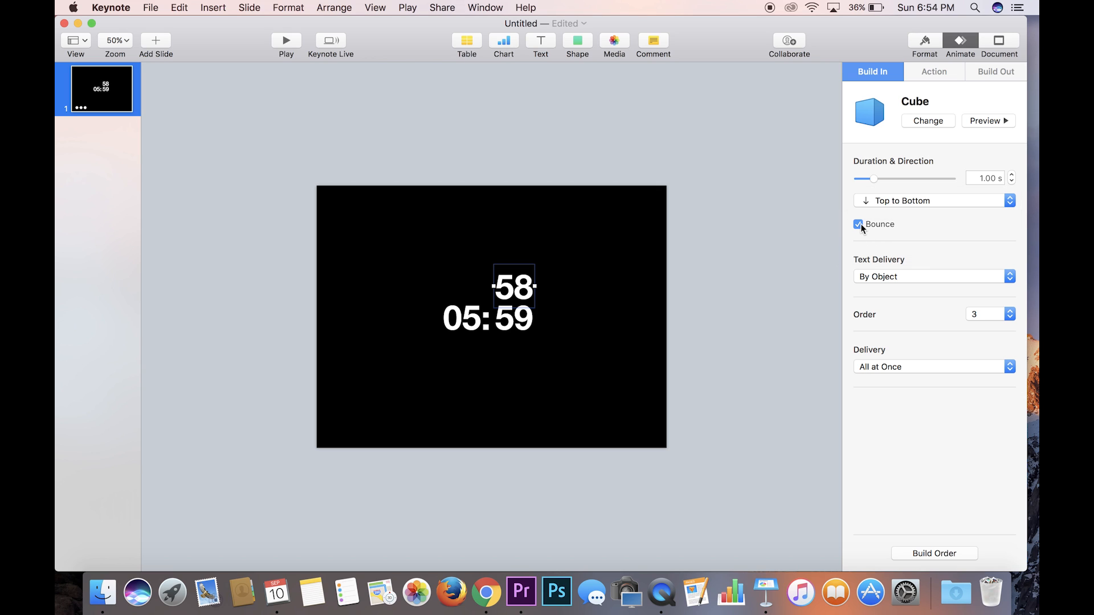
pyautogui.click(859, 224)
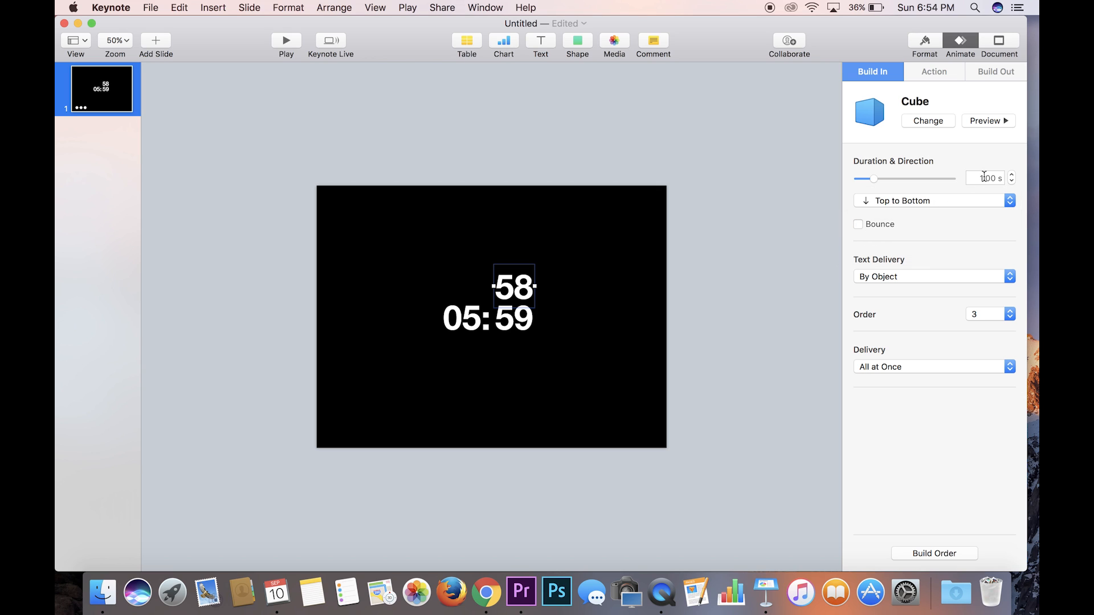
pyautogui.write('.5')
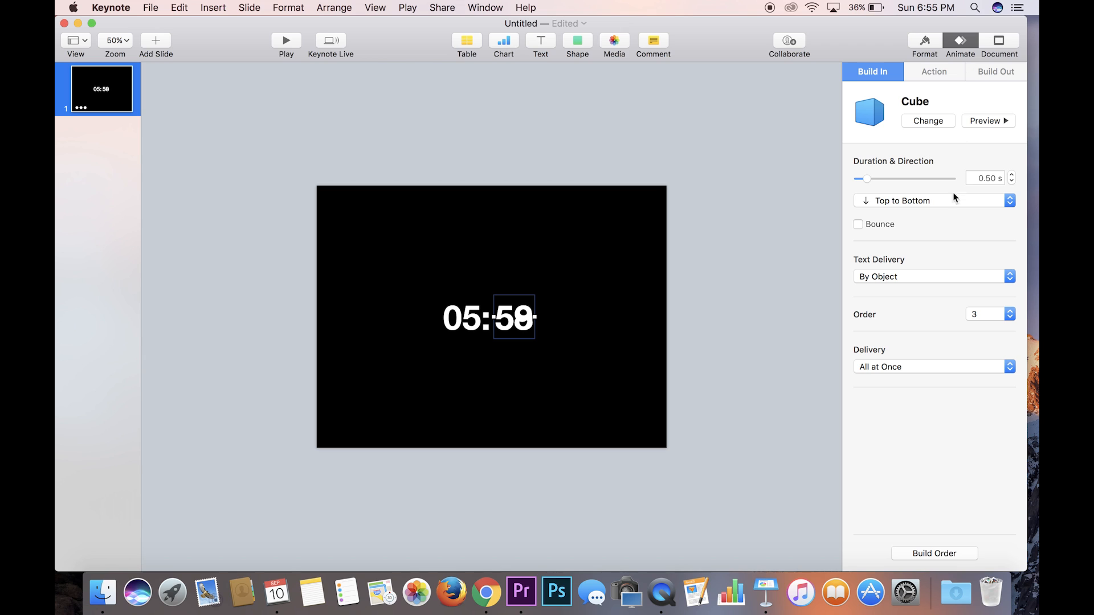
pyautogui.moveTo(921, 557)
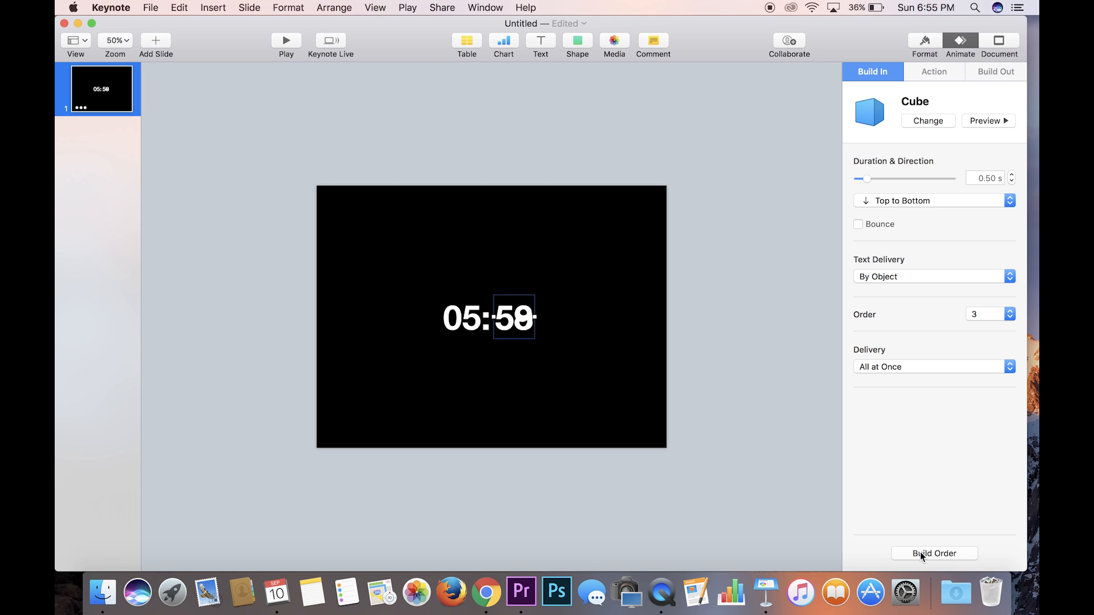
# - In Build Order, set builds 2 and 3 to start After Previous Build, leaving build 1 on click
pyautogui.click(934, 554)
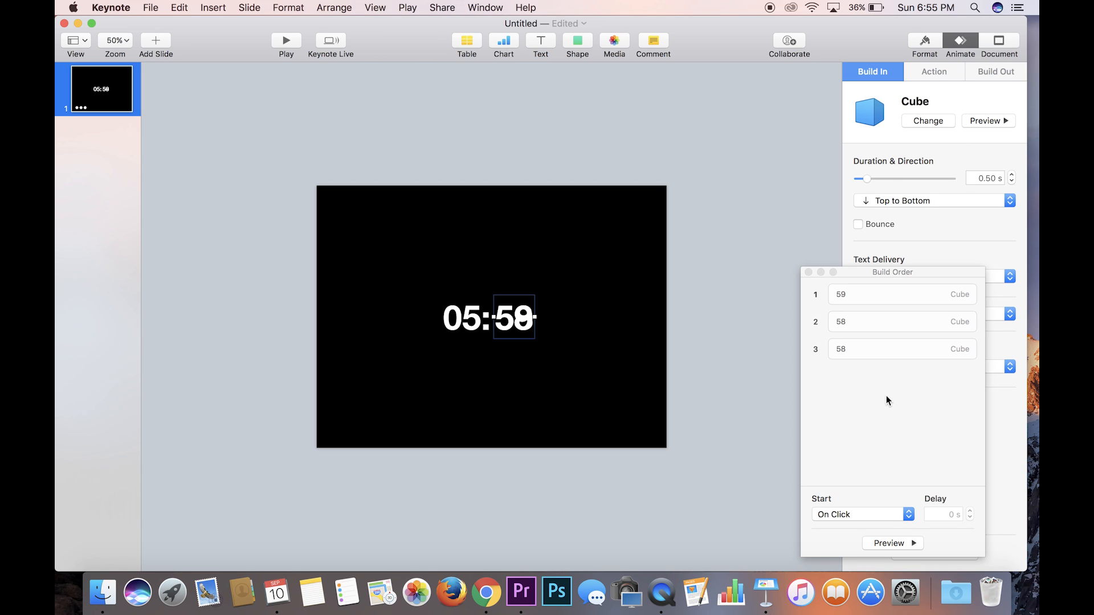
pyautogui.click(900, 349)
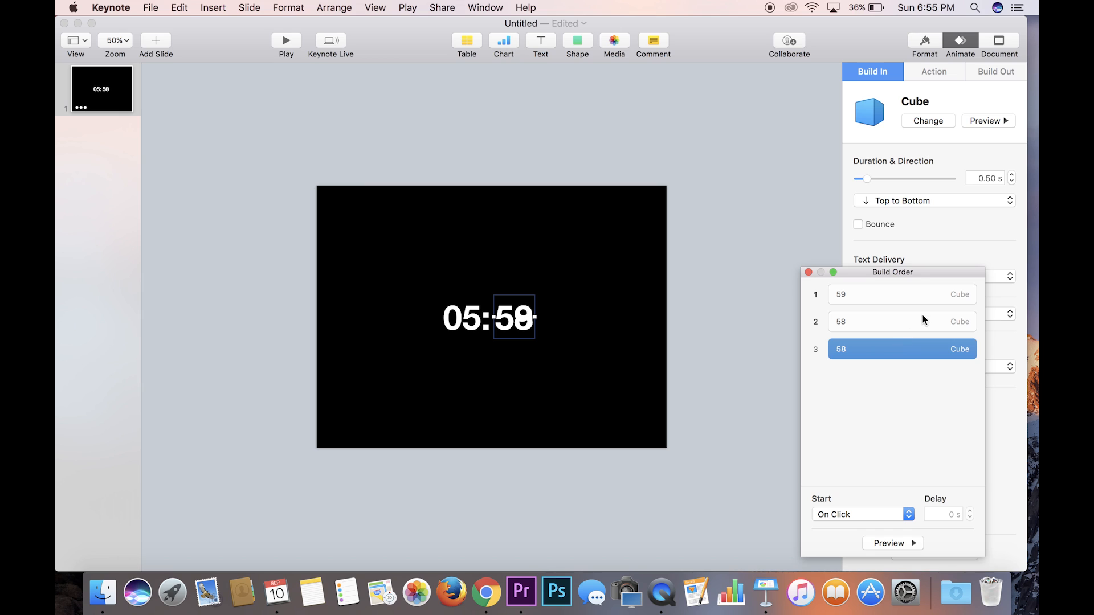
pyautogui.moveTo(887, 352)
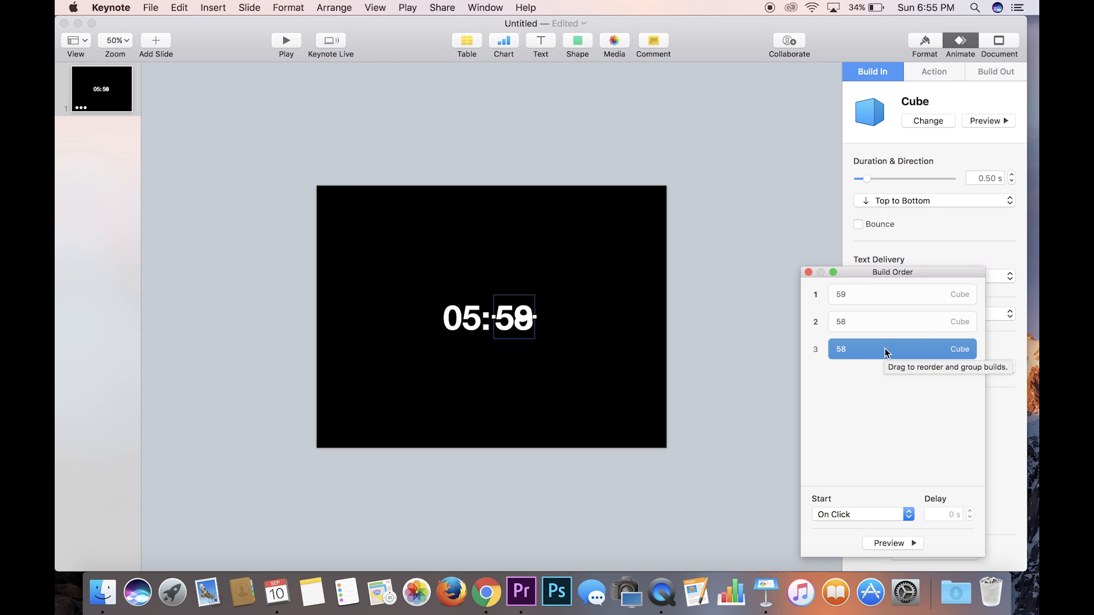
pyautogui.click(900, 322)
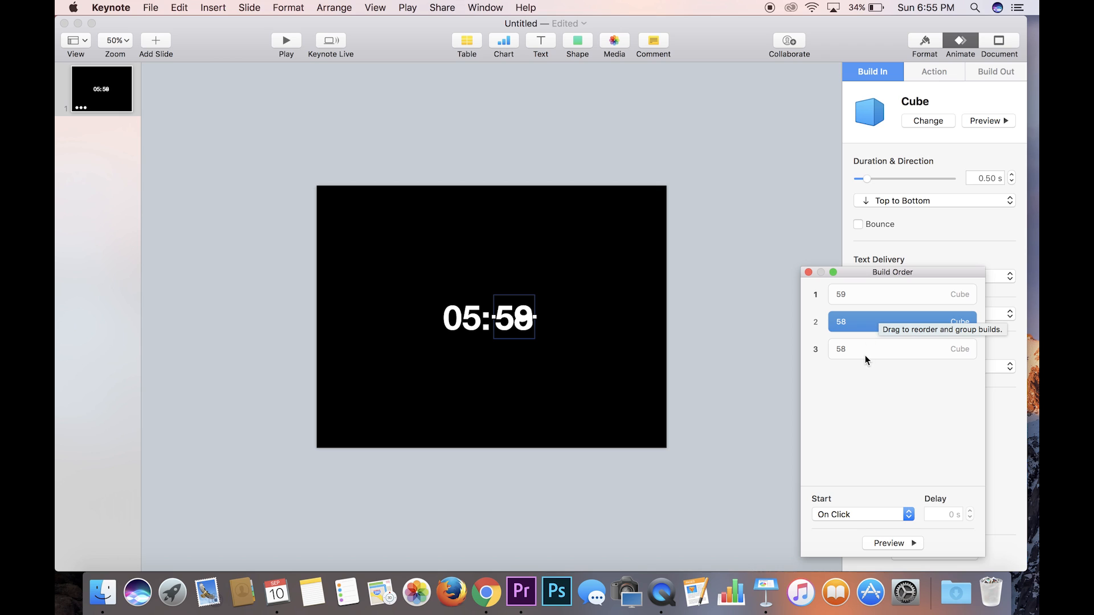
pyautogui.moveTo(864, 392)
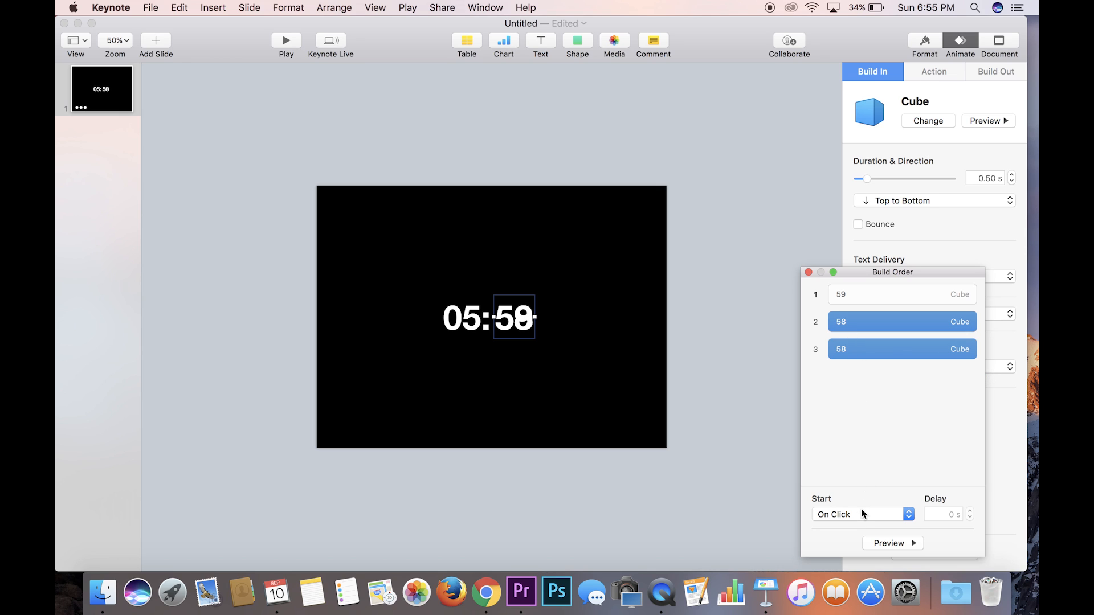
pyautogui.click(858, 514)
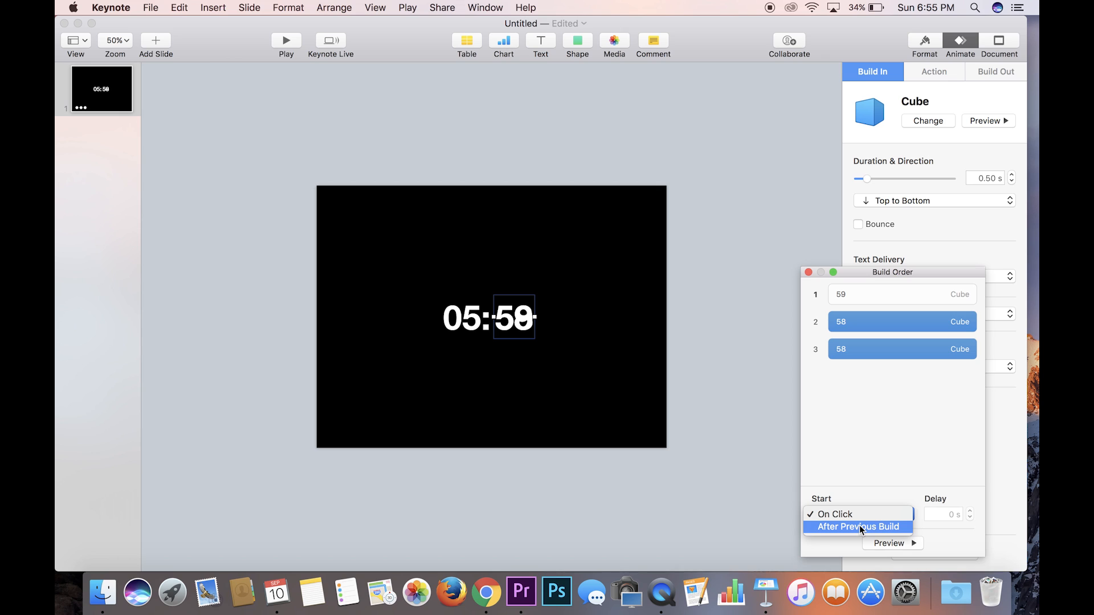
pyautogui.click(858, 527)
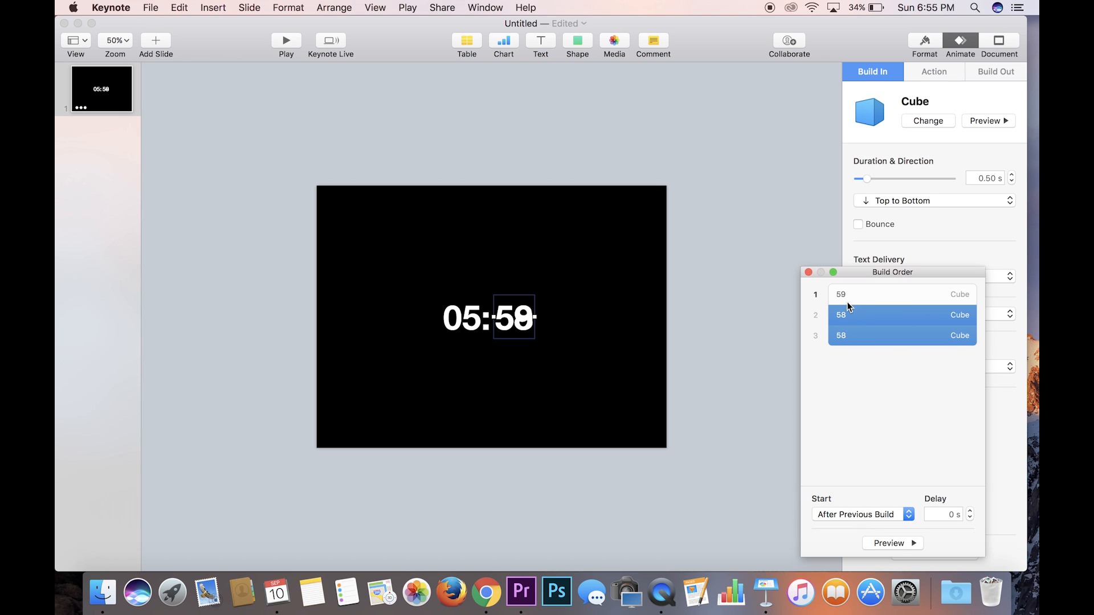
pyautogui.click(996, 70)
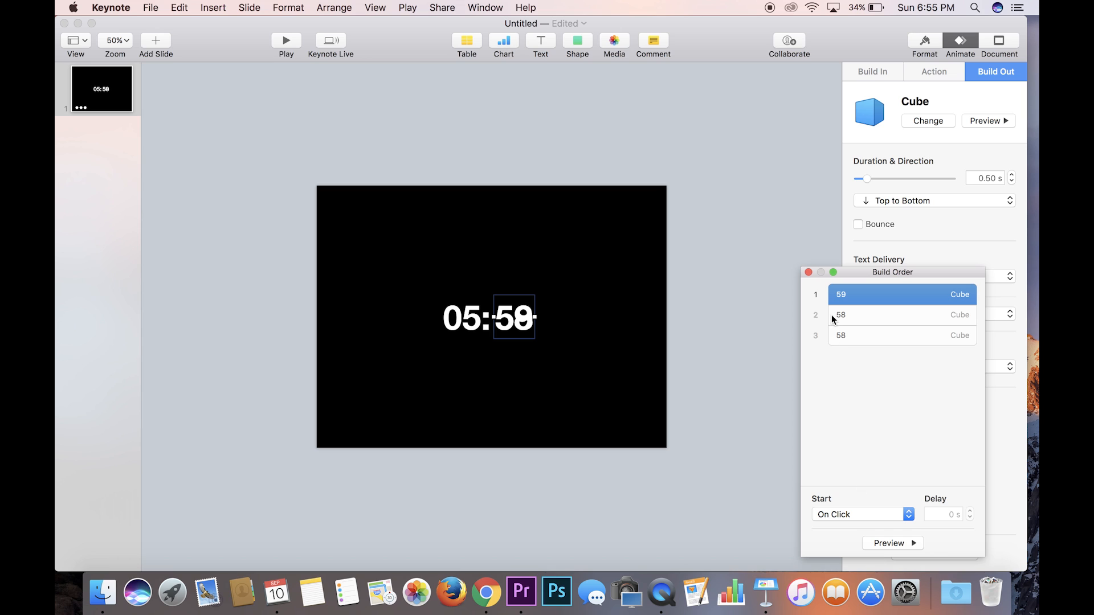
pyautogui.click(809, 272)
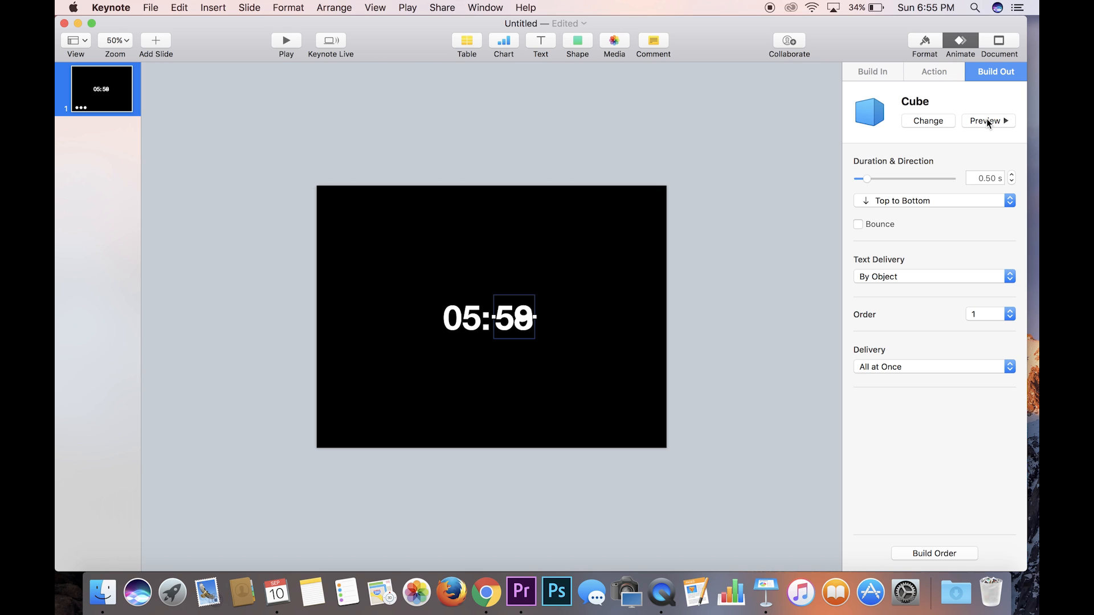
pyautogui.moveTo(720, 288)
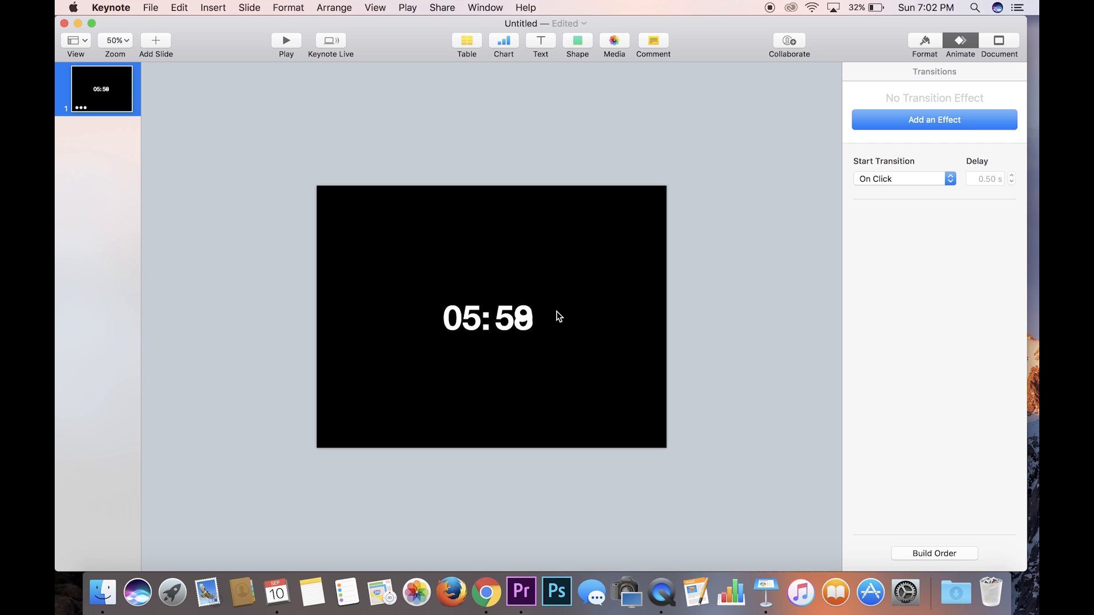
pyautogui.moveTo(512, 328)
pyautogui.write('57')
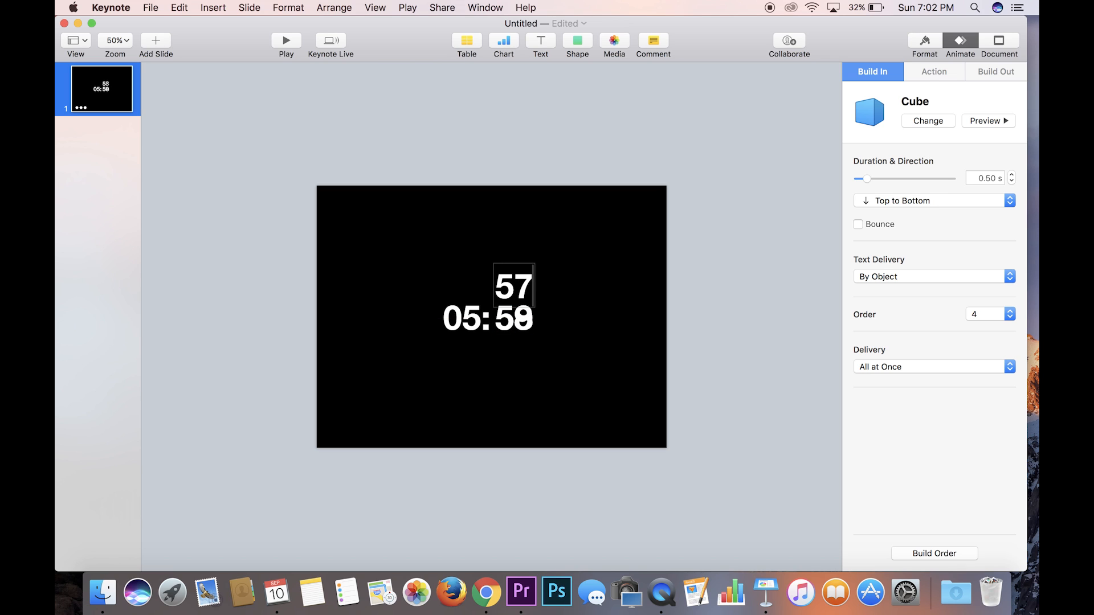
# - Stack the 57, 54 and 52 seconds labels exactly over the '59' digits
pyautogui.moveTo(514, 286); pyautogui.dragTo(517, 300)
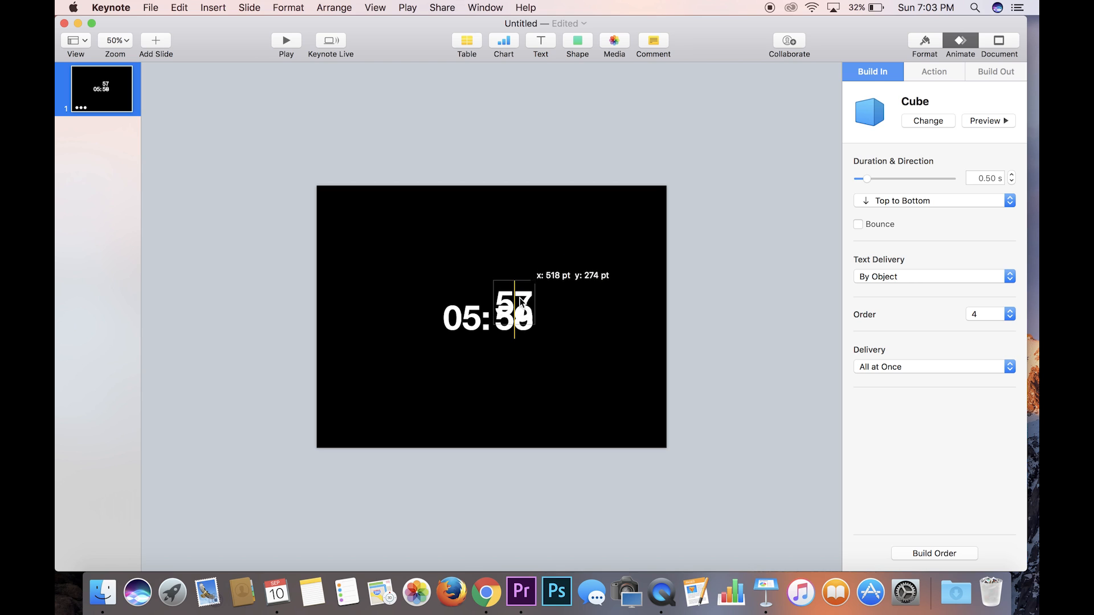
pyautogui.moveTo(513, 296); pyautogui.dragTo(513, 318)
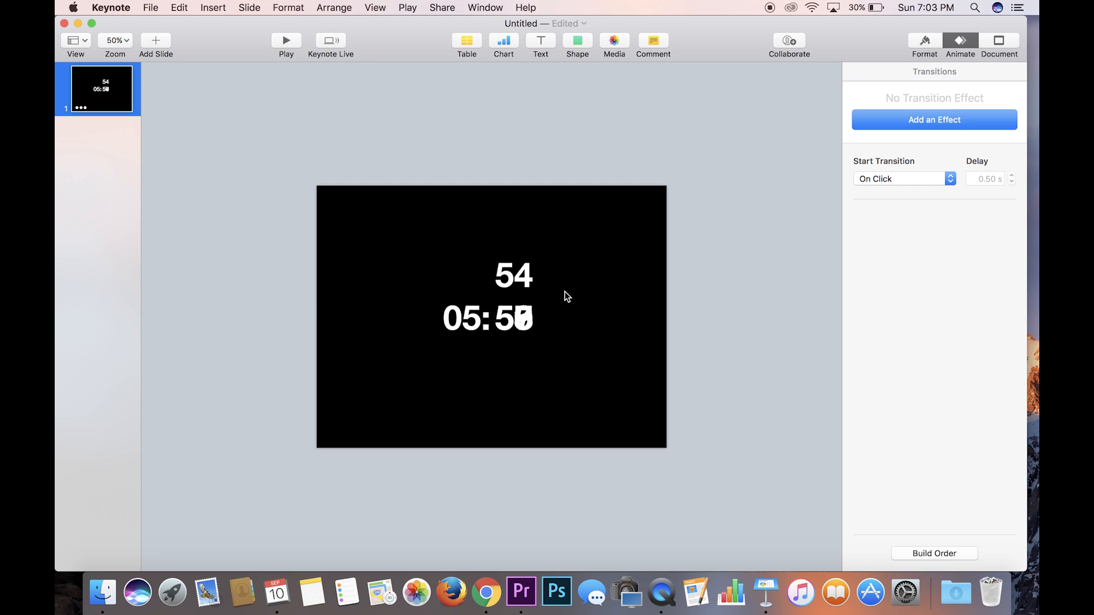
pyautogui.click(514, 318)
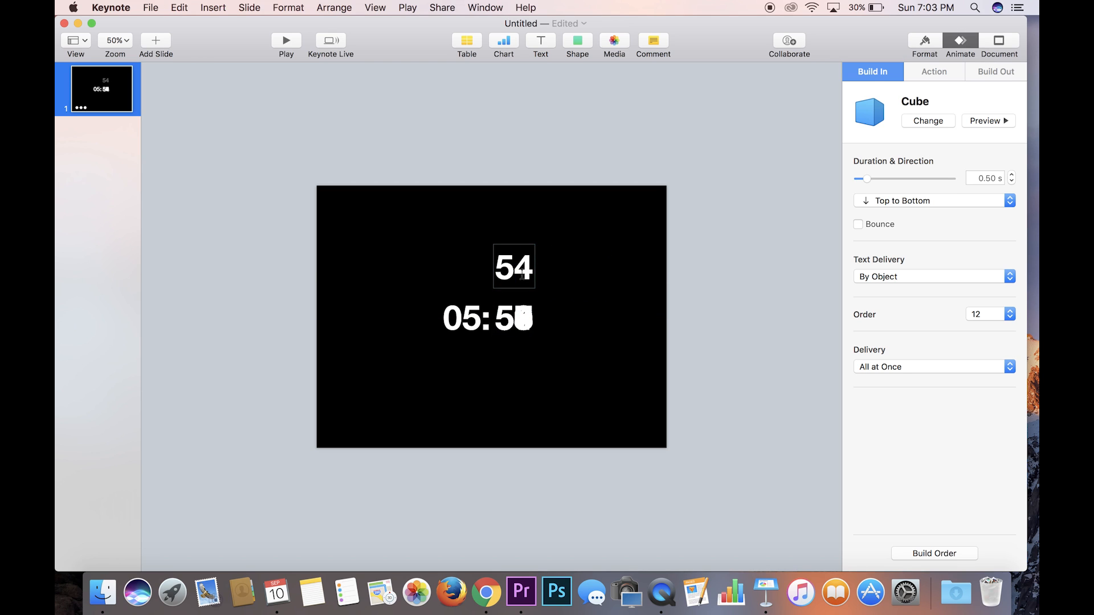
pyautogui.click(514, 267)
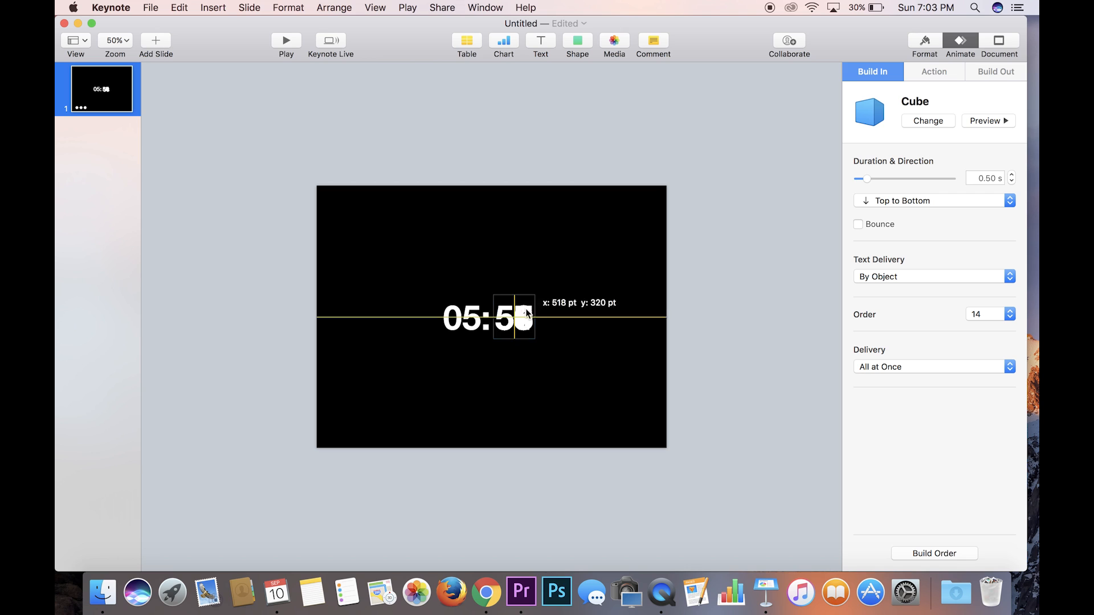
pyautogui.moveTo(514, 318); pyautogui.dragTo(514, 273)
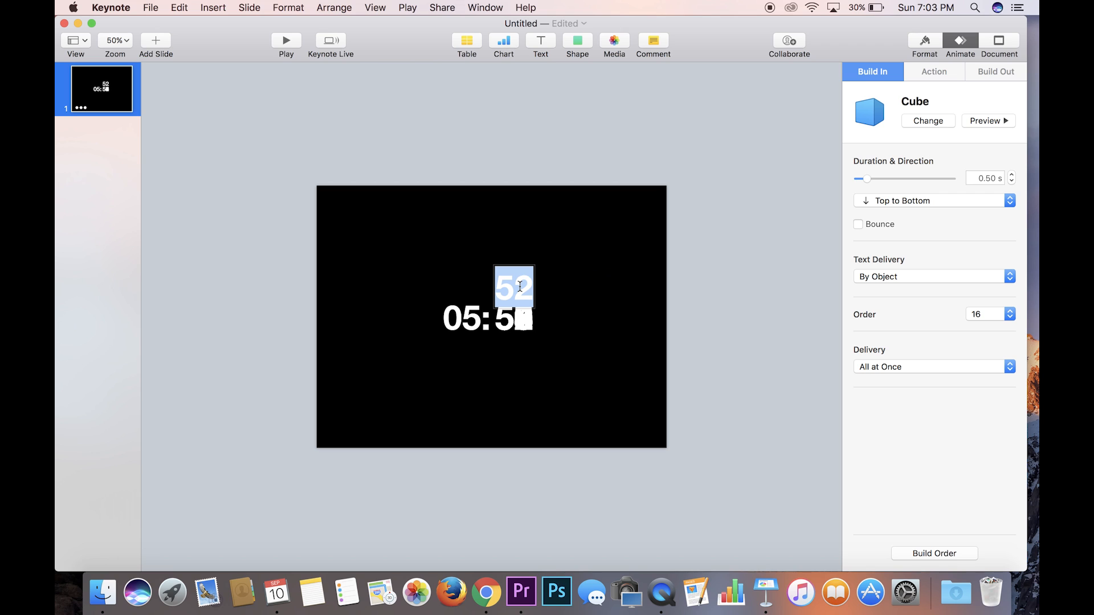
pyautogui.moveTo(514, 286); pyautogui.dragTo(514, 318)
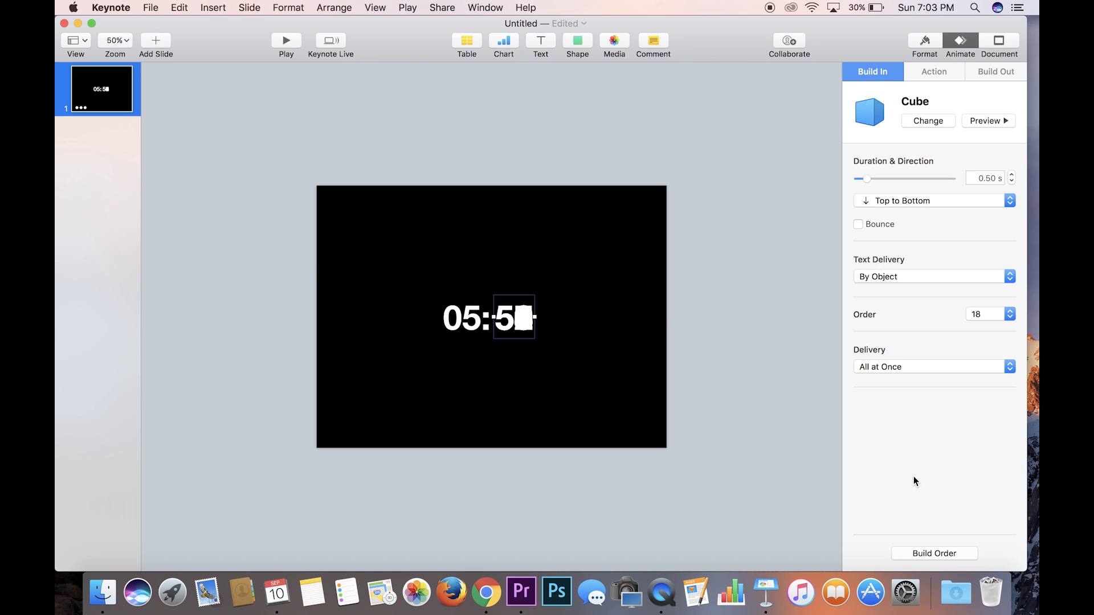
pyautogui.click(933, 553)
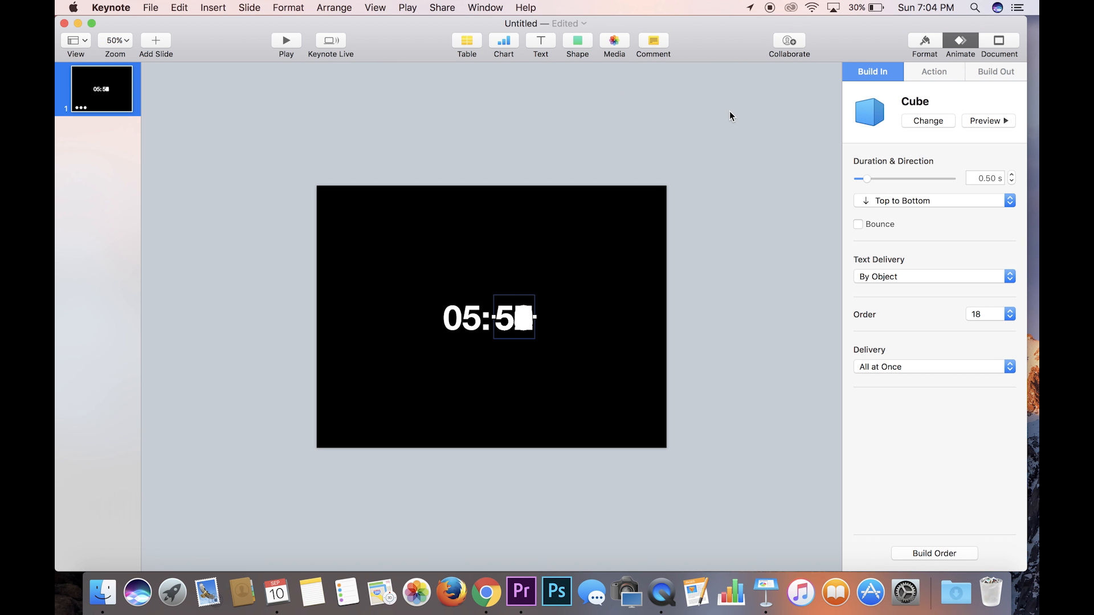
pyautogui.moveTo(780, 223)
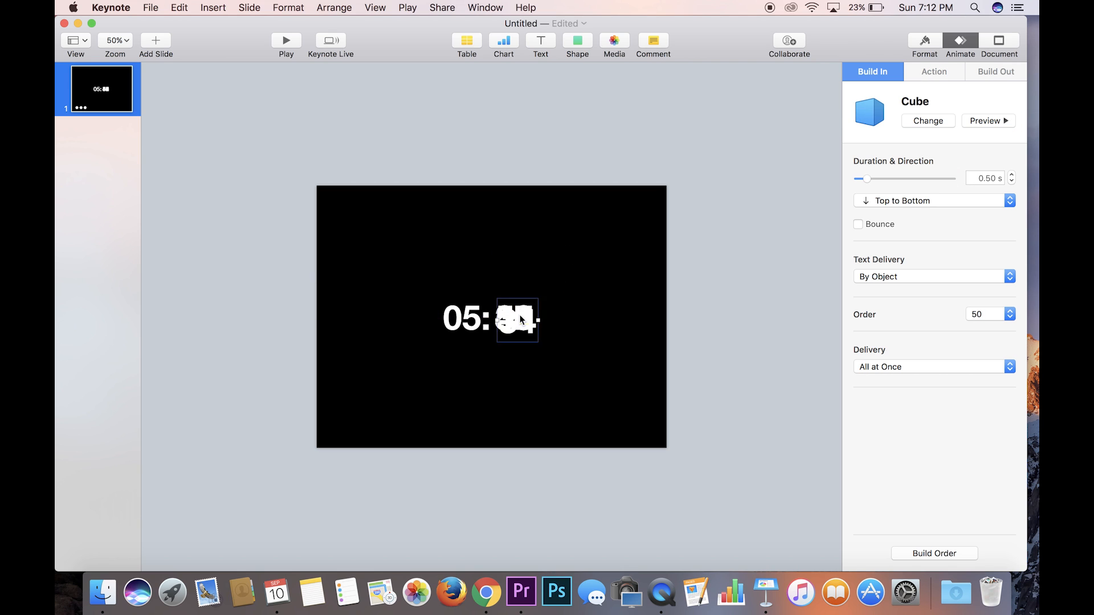
# - Snap the 17 and 08 seconds labels into place over the stacked seconds digits
pyautogui.moveTo(516, 322); pyautogui.dragTo(514, 318)
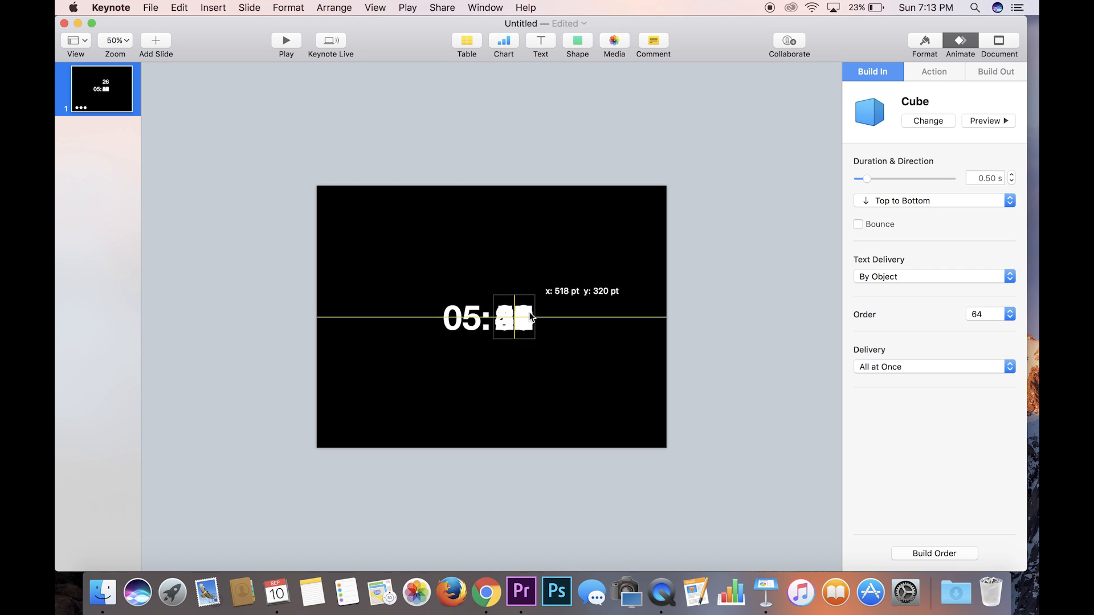
pyautogui.moveTo(513, 318); pyautogui.dragTo(510, 286)
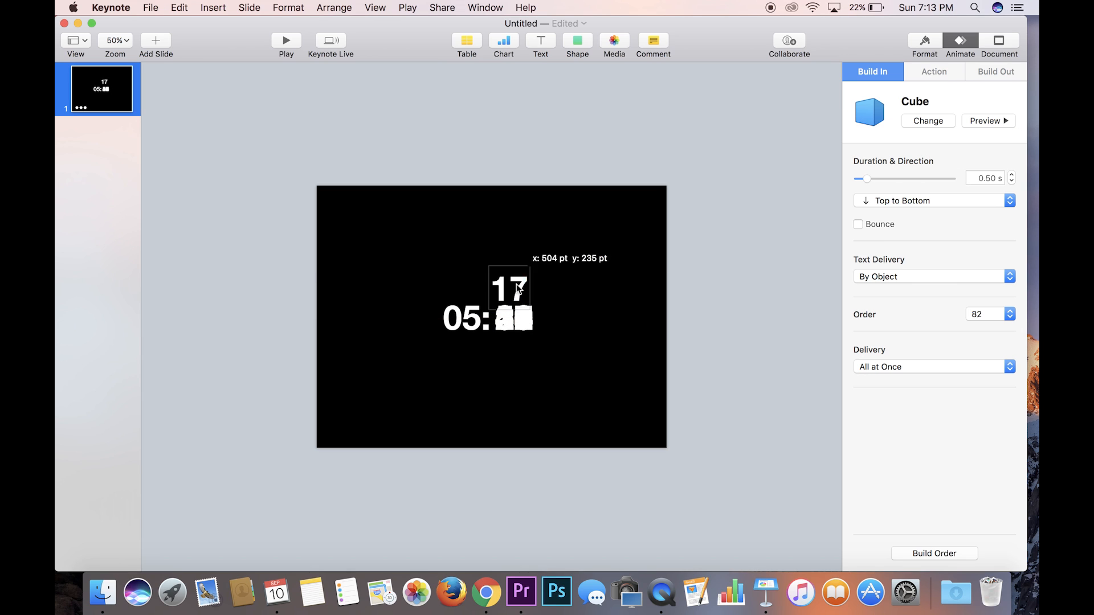
pyautogui.moveTo(509, 289); pyautogui.dragTo(512, 273)
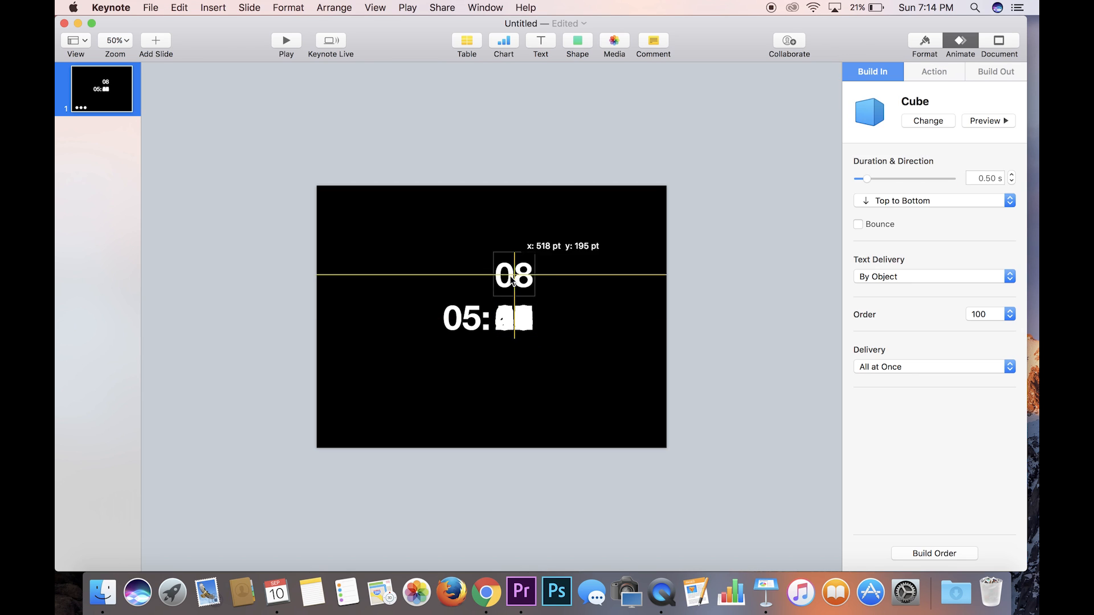
pyautogui.moveTo(513, 272); pyautogui.dragTo(513, 318)
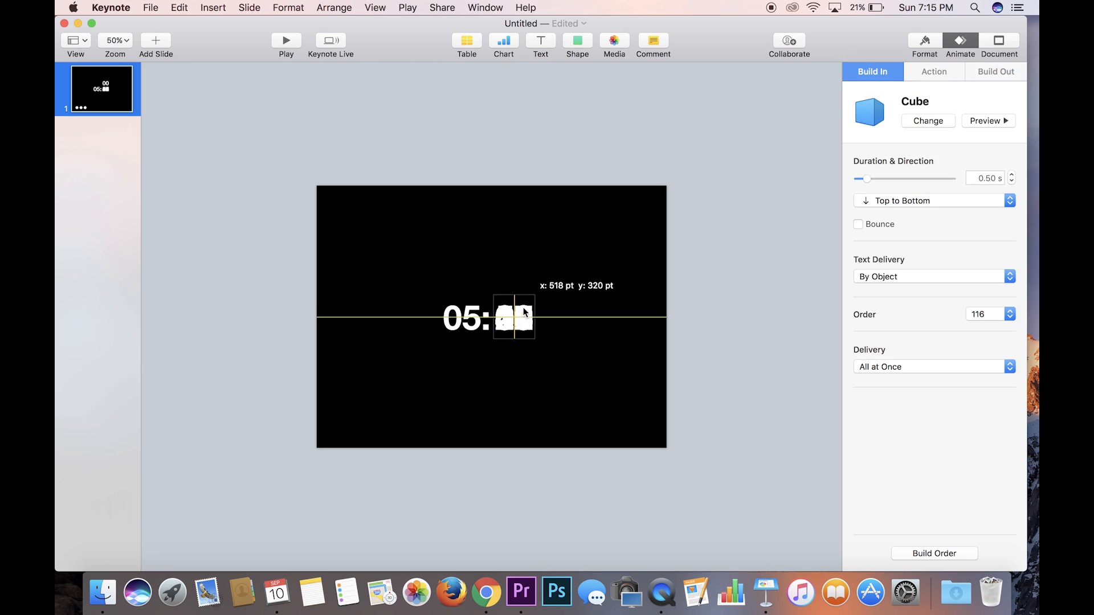
pyautogui.click(934, 71)
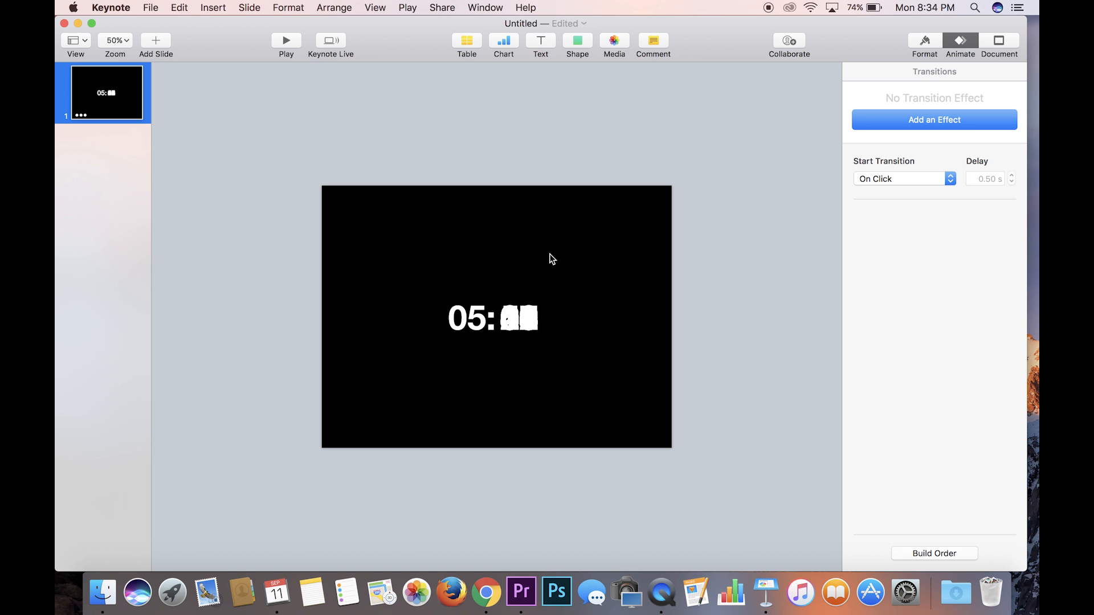
pyautogui.moveTo(96, 103)
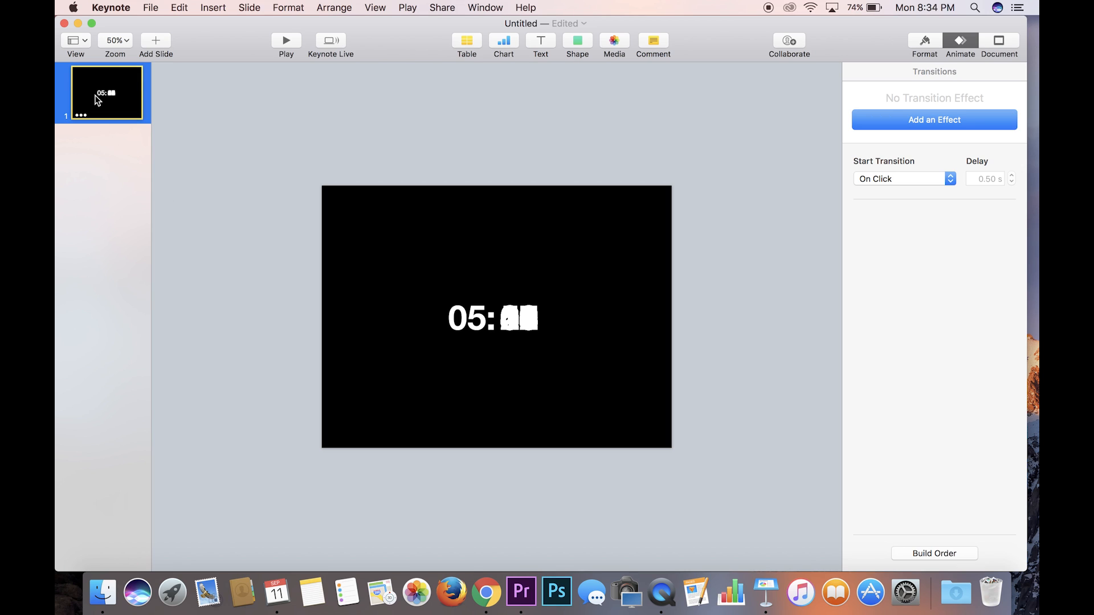
pyautogui.moveTo(76, 124)
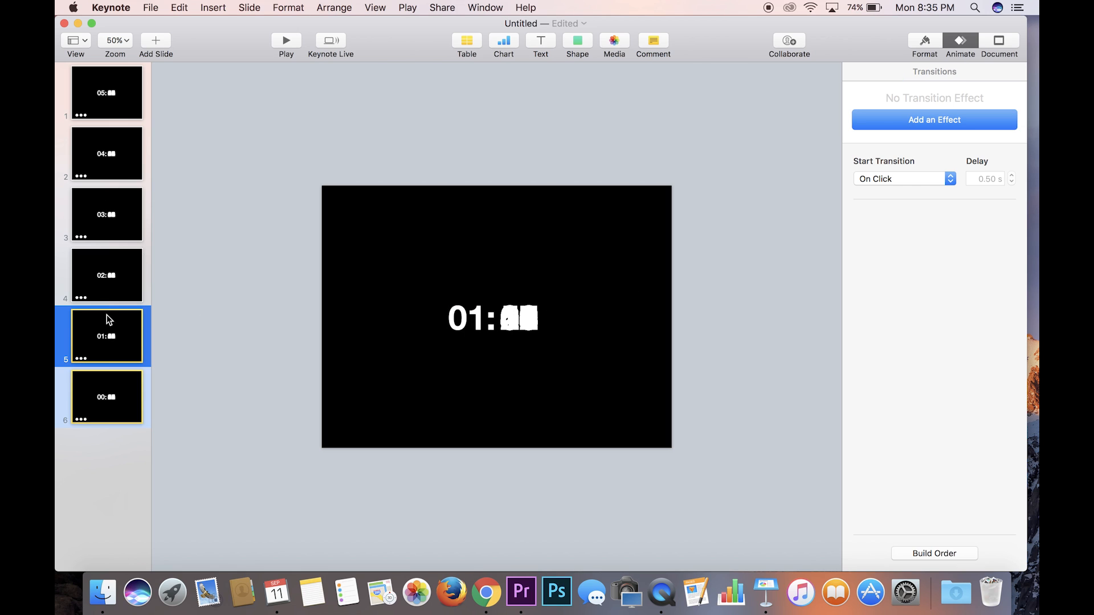
# - Select slides 2–6 and set Start Transition to Automatically
pyautogui.click(106, 214)
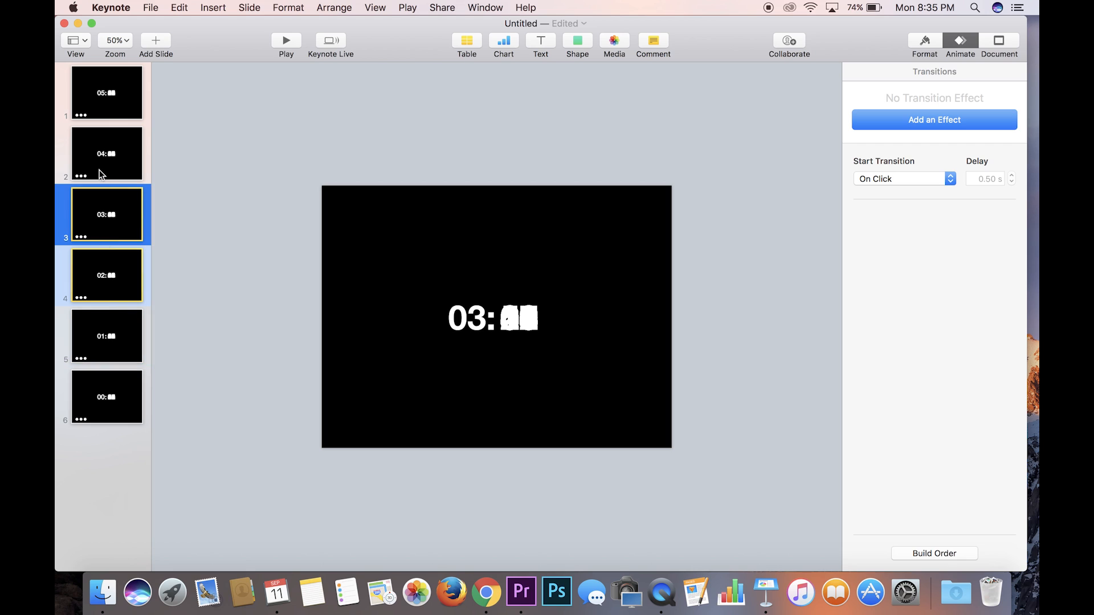
pyautogui.click(106, 154)
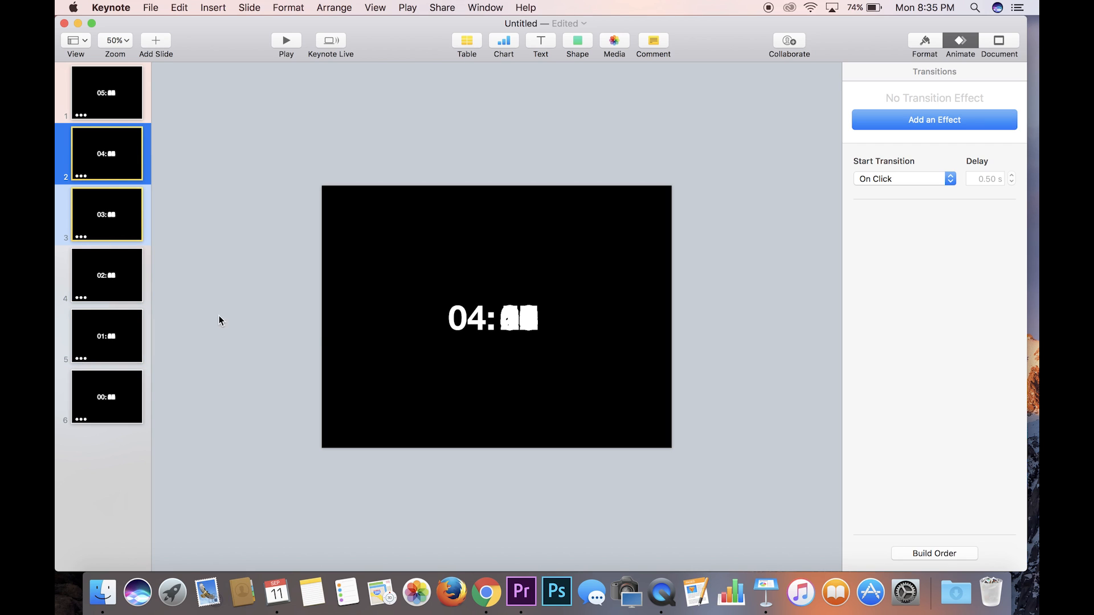
pyautogui.click(106, 275)
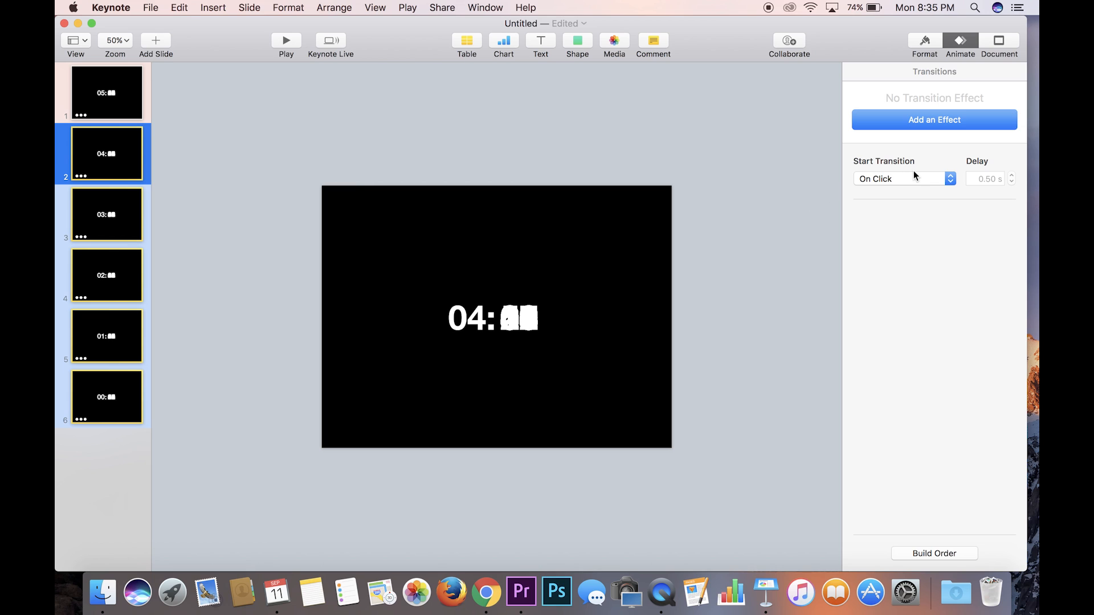
pyautogui.click(900, 179)
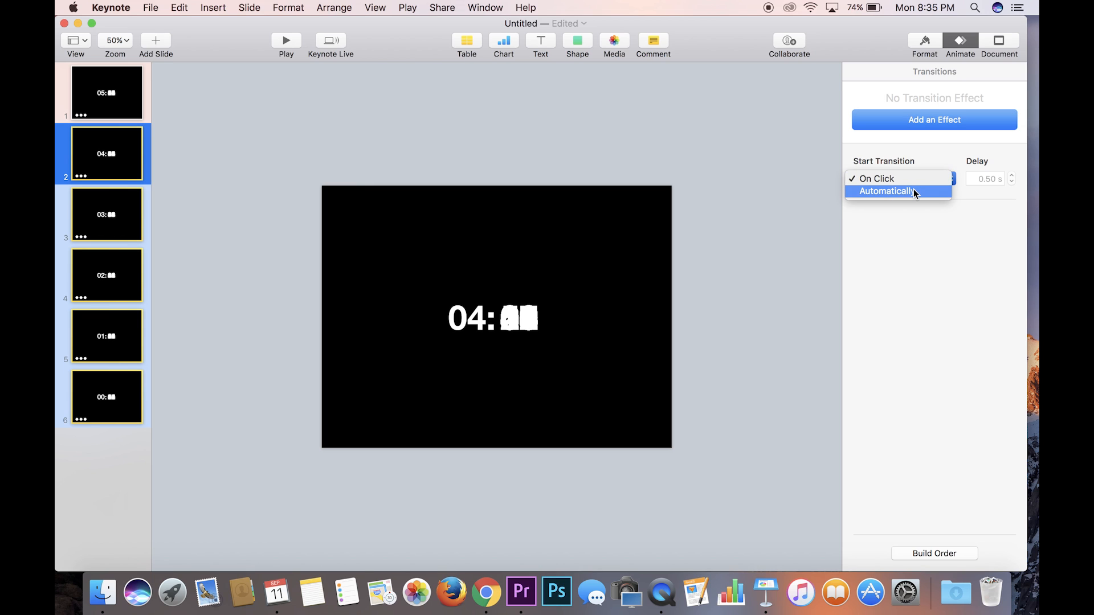
pyautogui.click(890, 192)
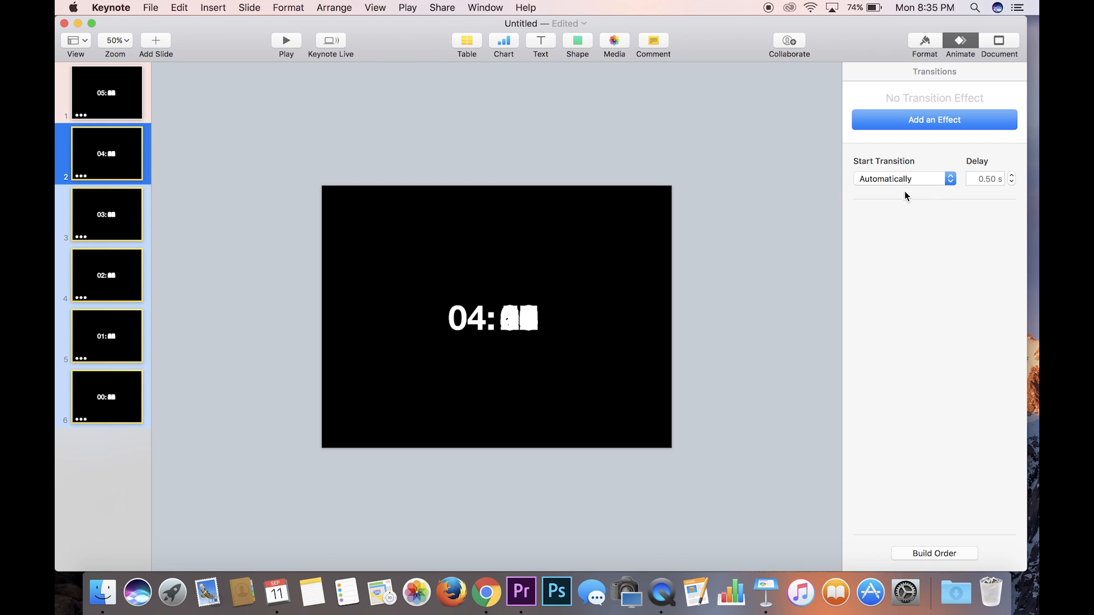
# - Verify slide 1 stays on click and the later slides are automatic, ending on the 00: slide
pyautogui.click(106, 93)
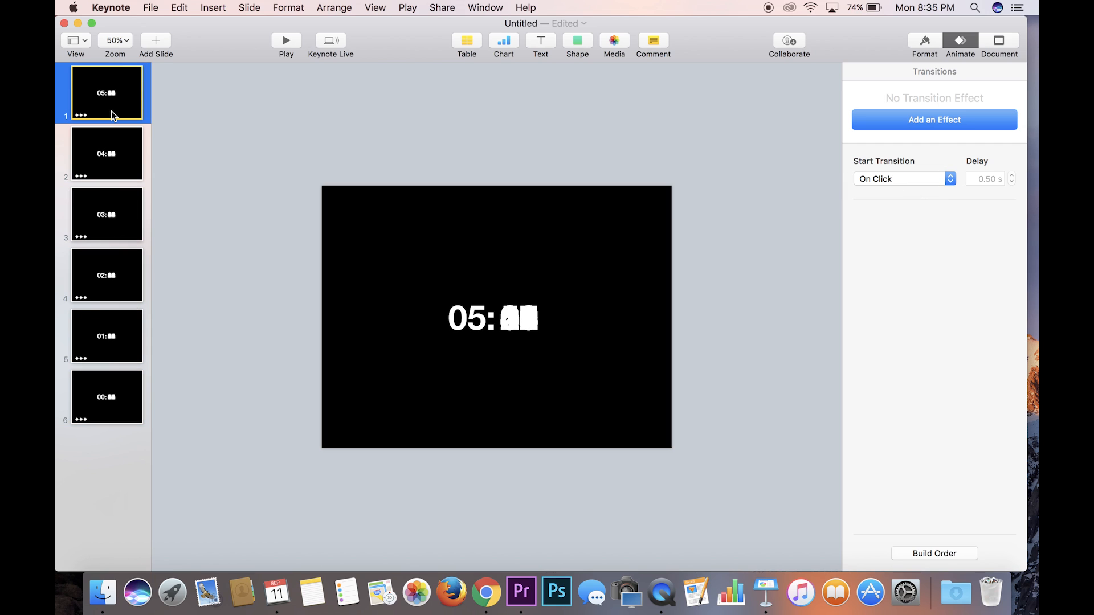
pyautogui.moveTo(119, 161)
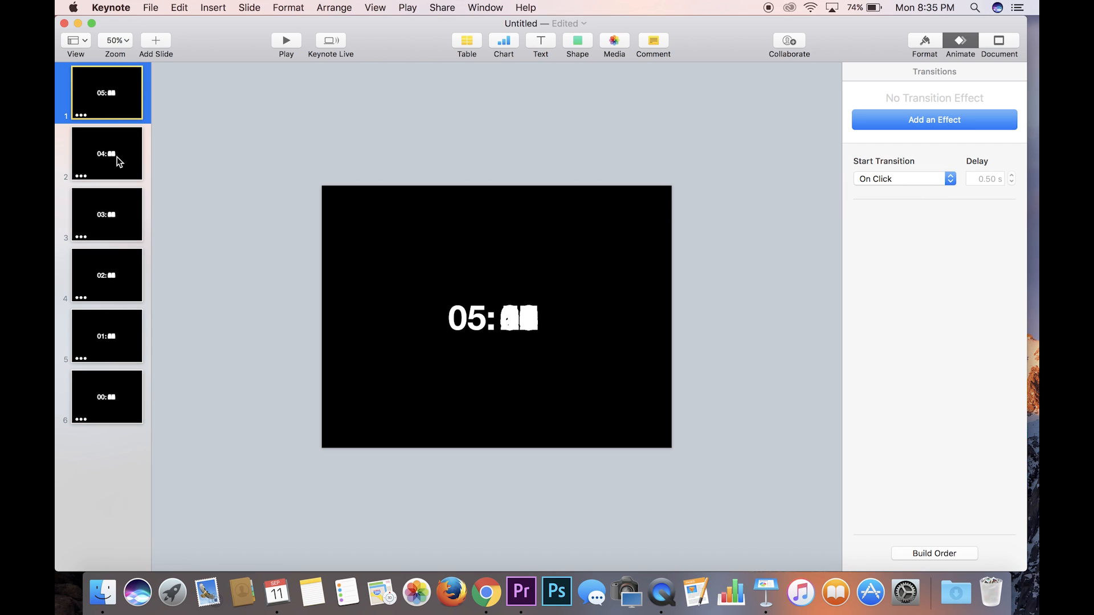
pyautogui.click(107, 154)
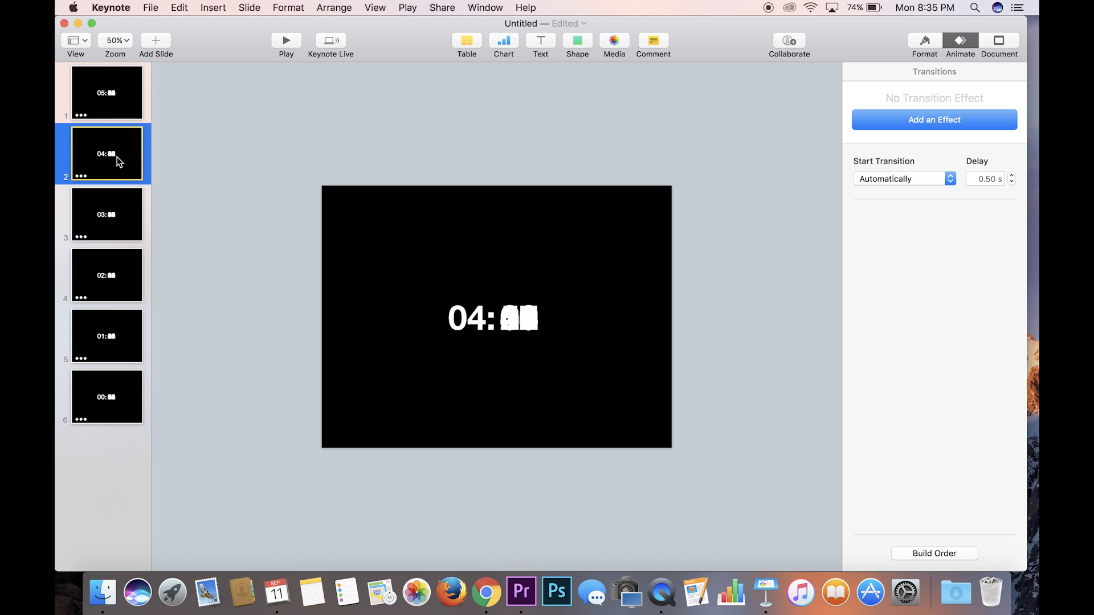
pyautogui.click(106, 274)
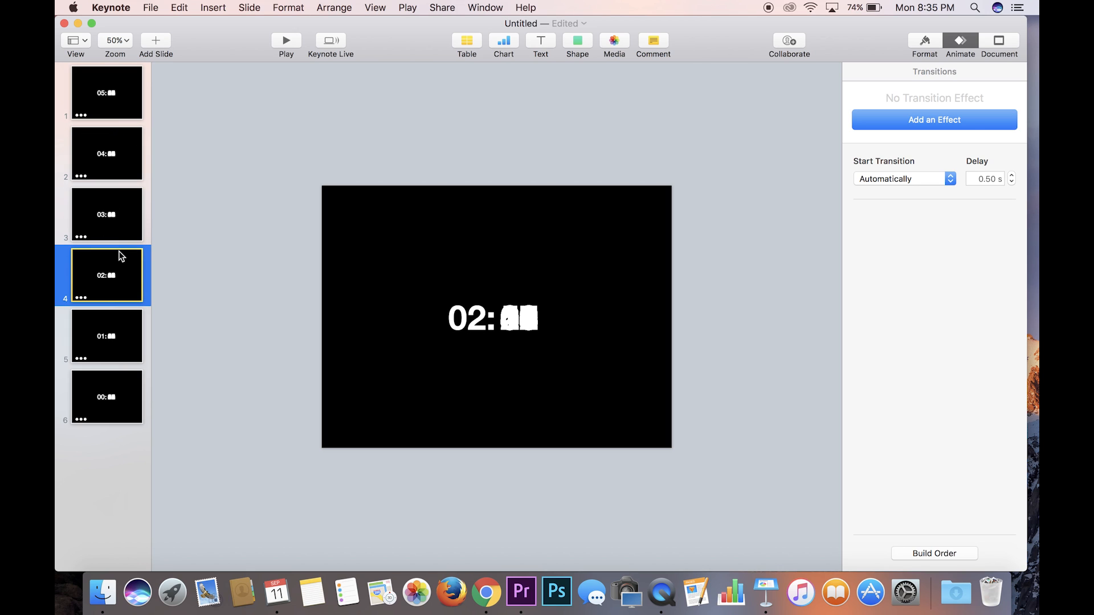
pyautogui.click(106, 397)
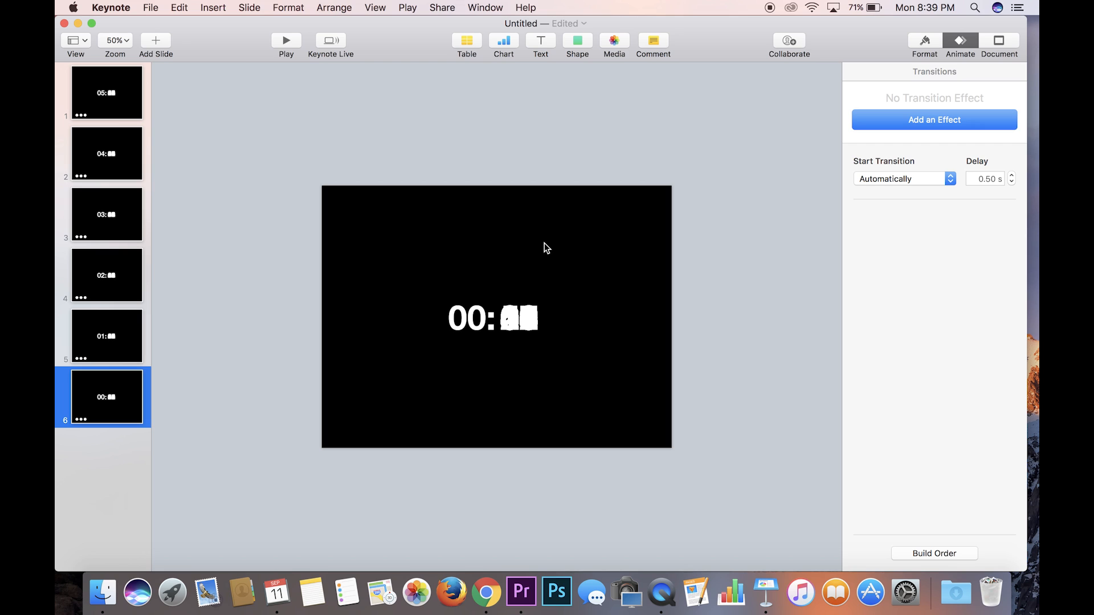
pyautogui.moveTo(415, 317)
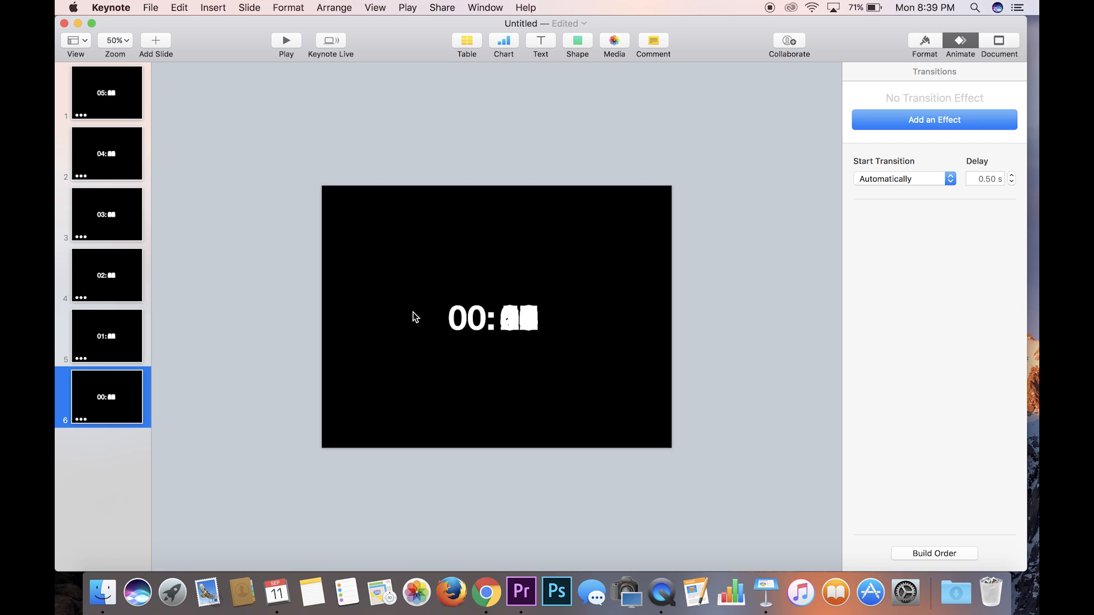
pyautogui.moveTo(602, 365)
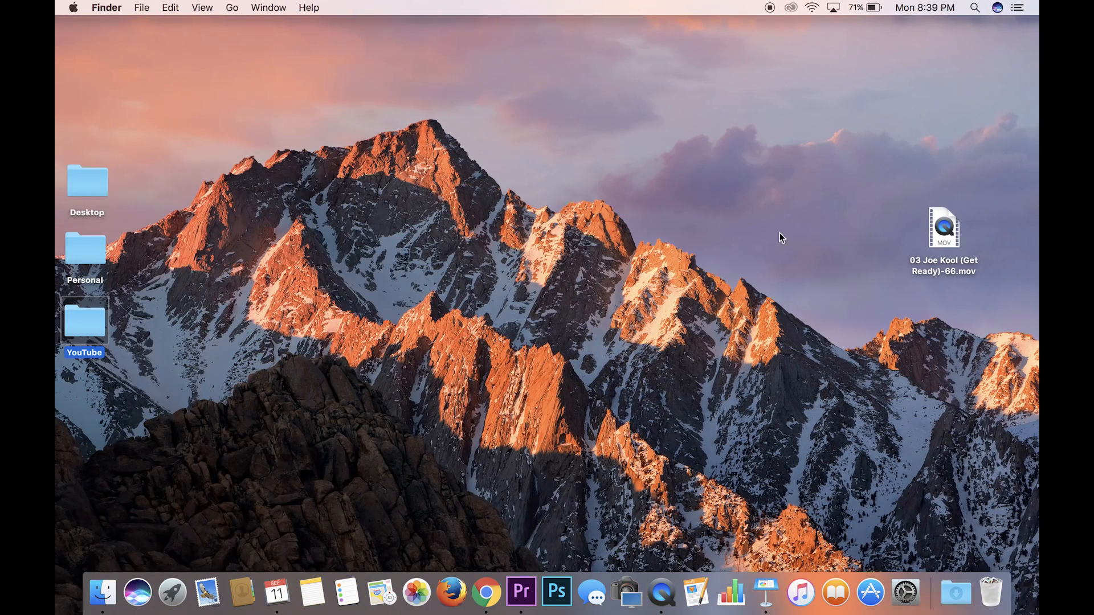
# - Drag the Joe Kool sound file from the desktop onto the final 00: slide
pyautogui.click(943, 228)
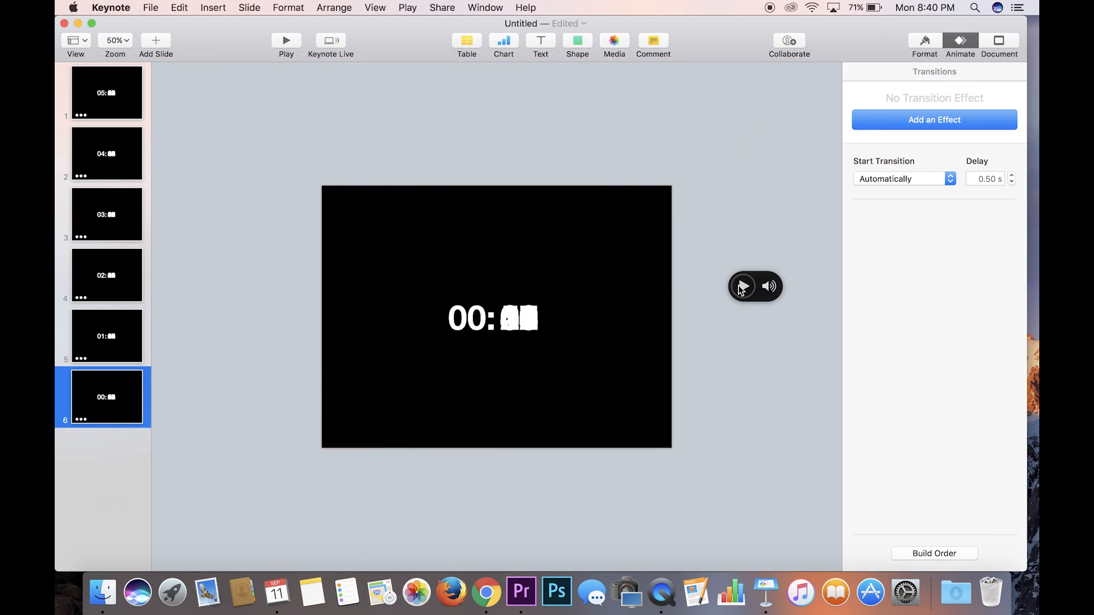
# - In Build Order, set the sound's Start Audio build to begin after build 117
pyautogui.click(742, 286)
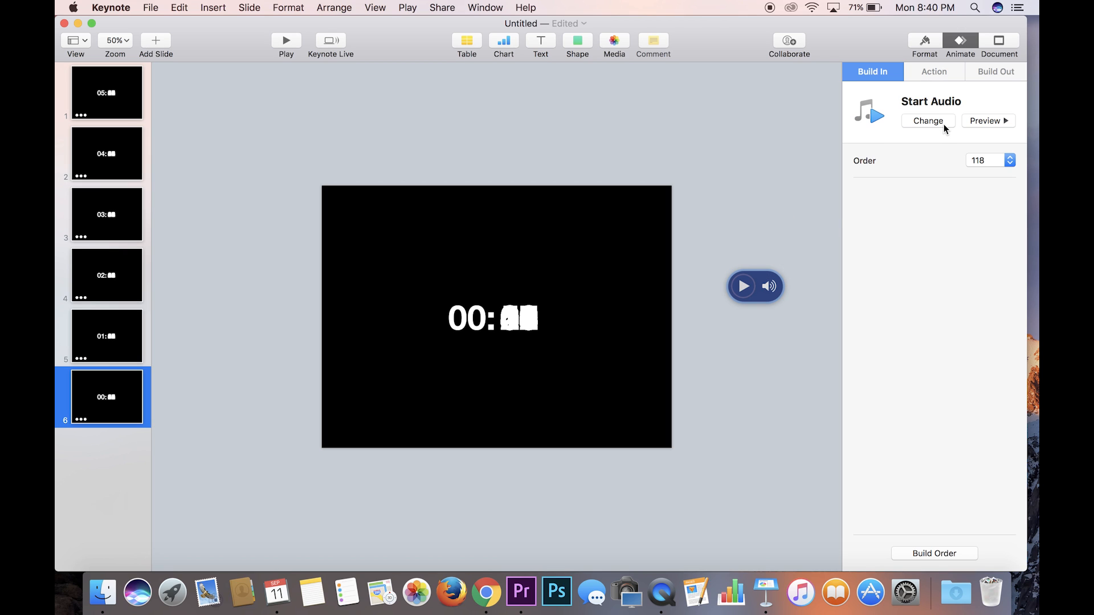
pyautogui.moveTo(927, 99)
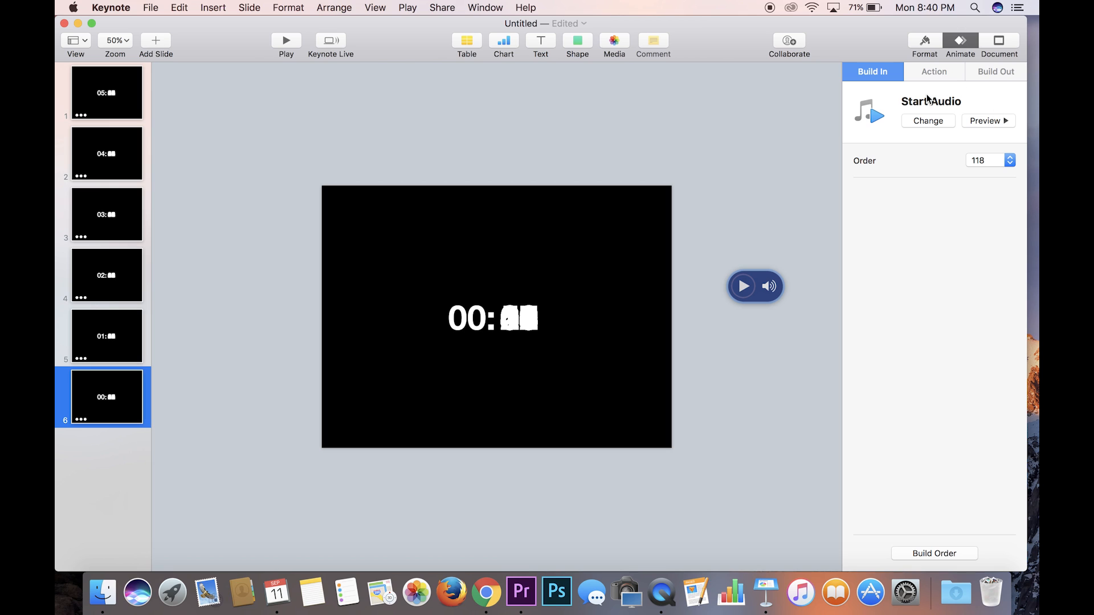
pyautogui.moveTo(922, 539)
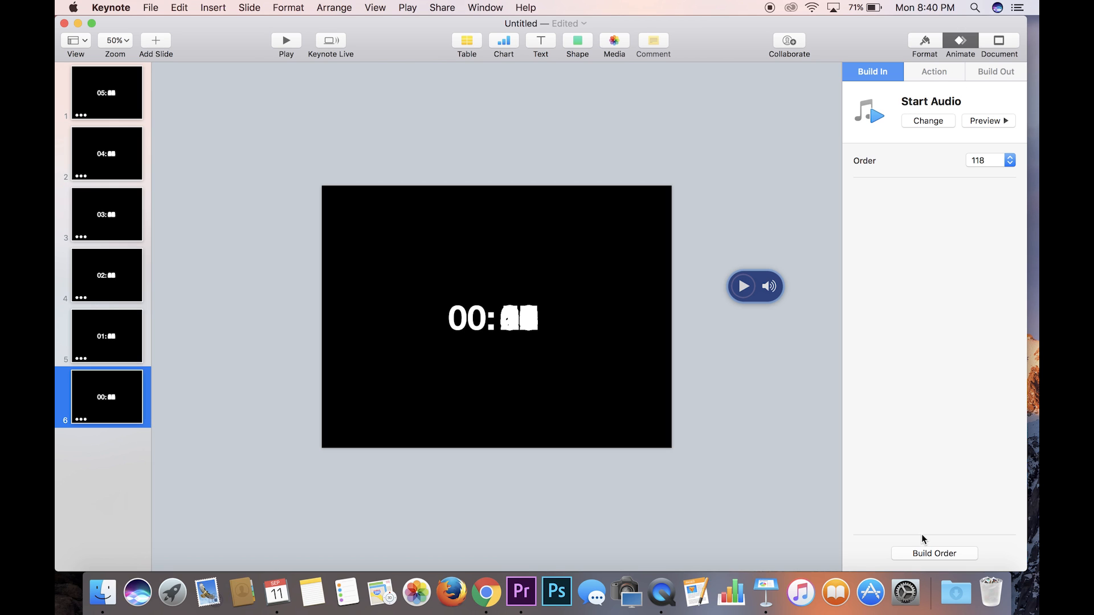
pyautogui.click(934, 554)
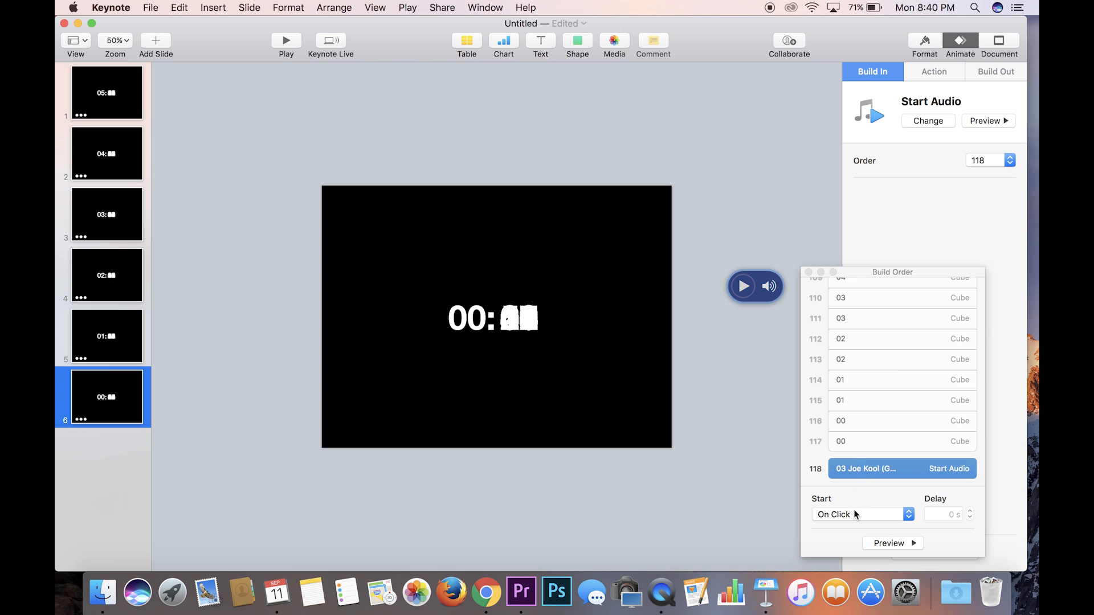
pyautogui.click(862, 514)
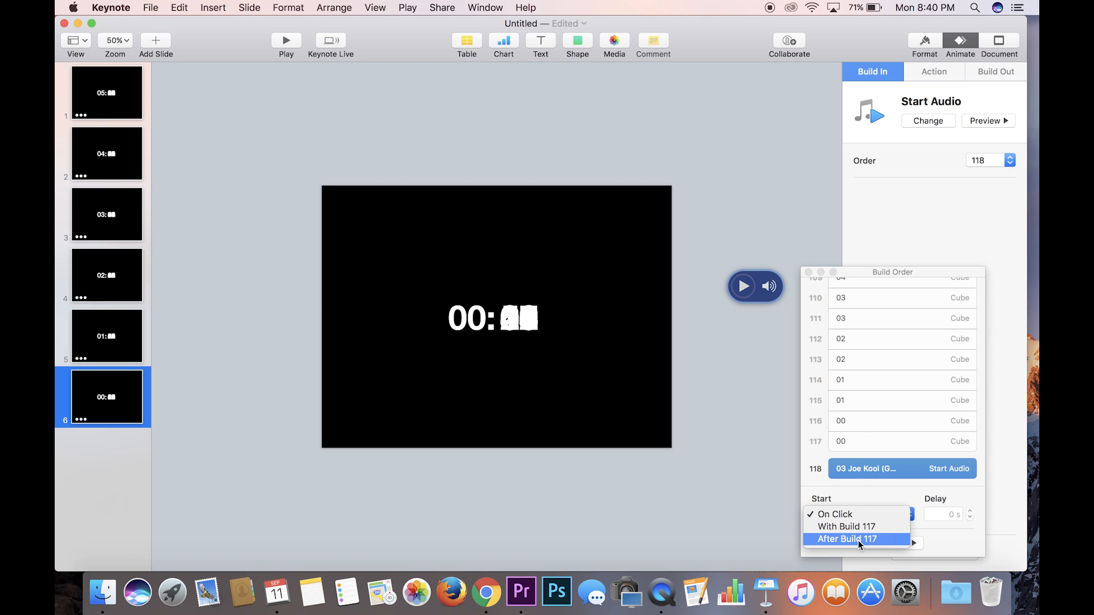
pyautogui.click(847, 539)
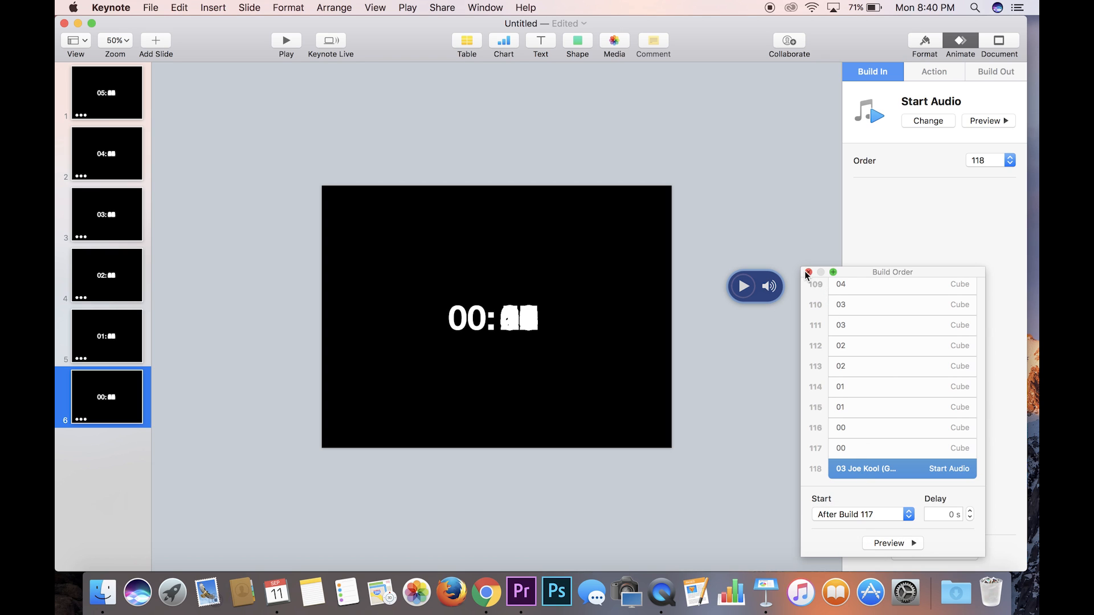
pyautogui.click(808, 272)
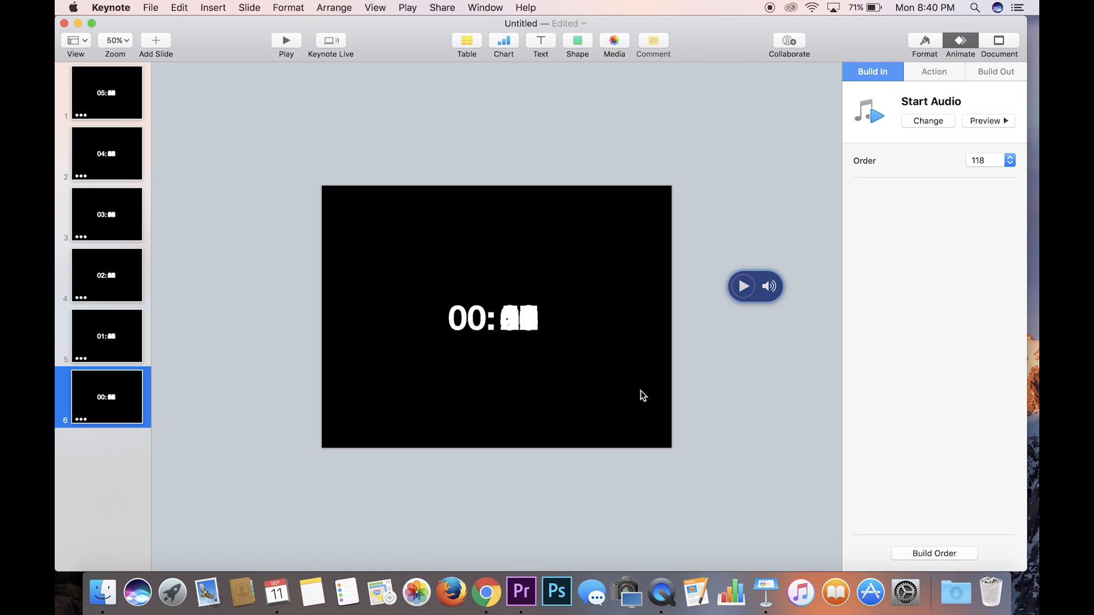
pyautogui.moveTo(661, 319)
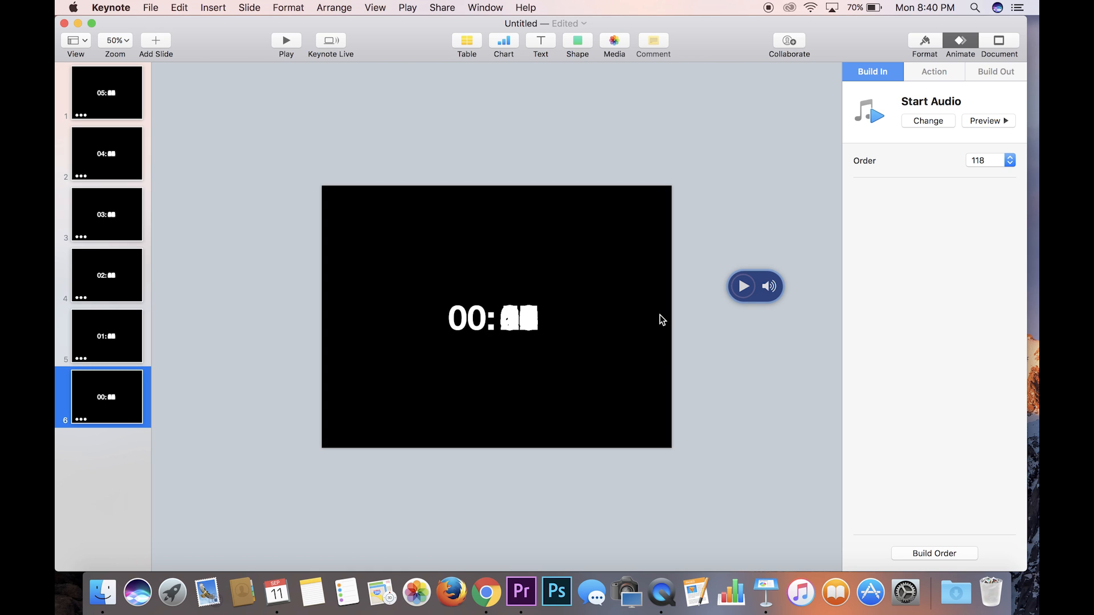
# - Play the finished presentation to preview the countdown running at 06:44 over the jungle slide
pyautogui.click(285, 40)
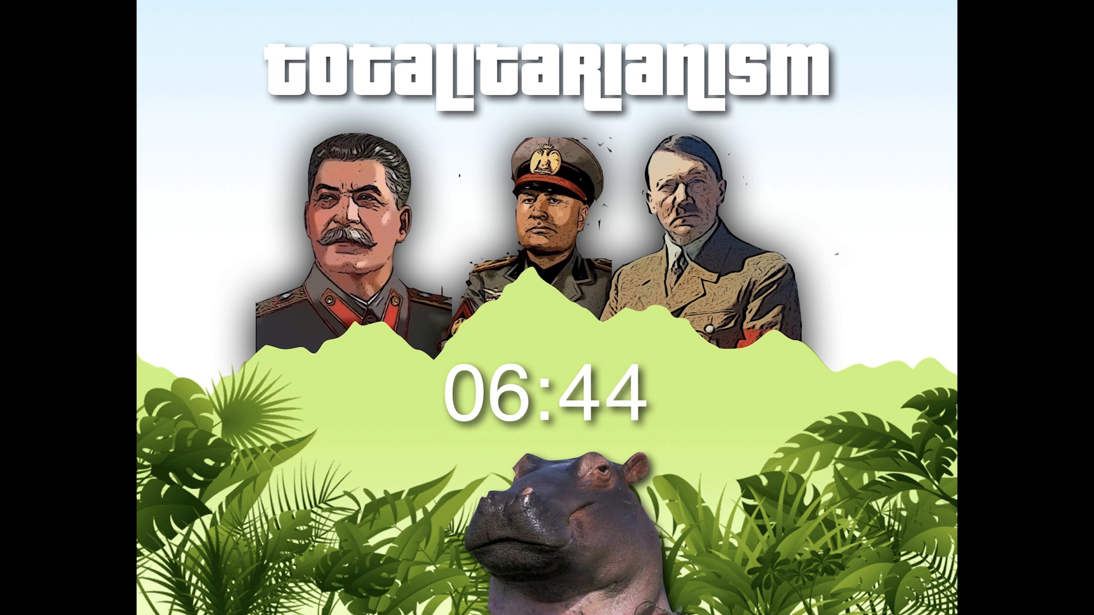